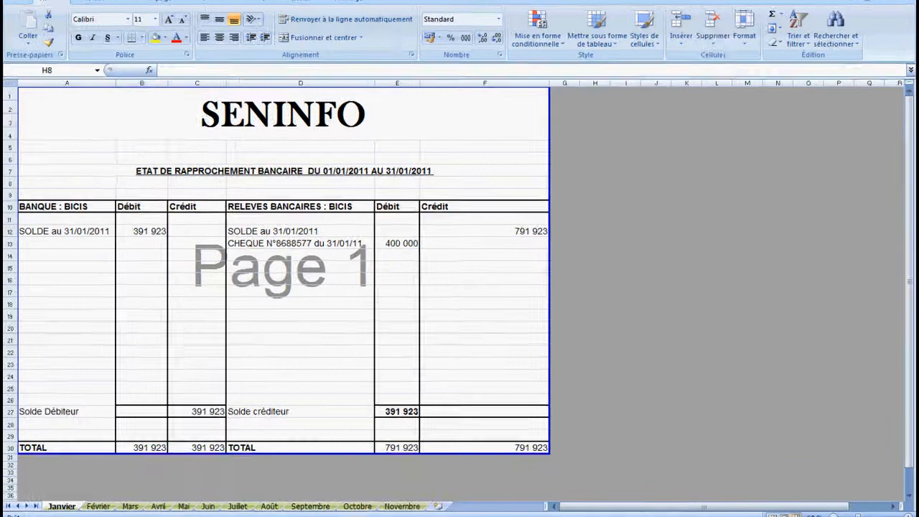
Step: Publish the bank reconciliation workbook as PDF with the Entire workbook option selected
{"action": "left_click", "coordinate": [20, 21]}
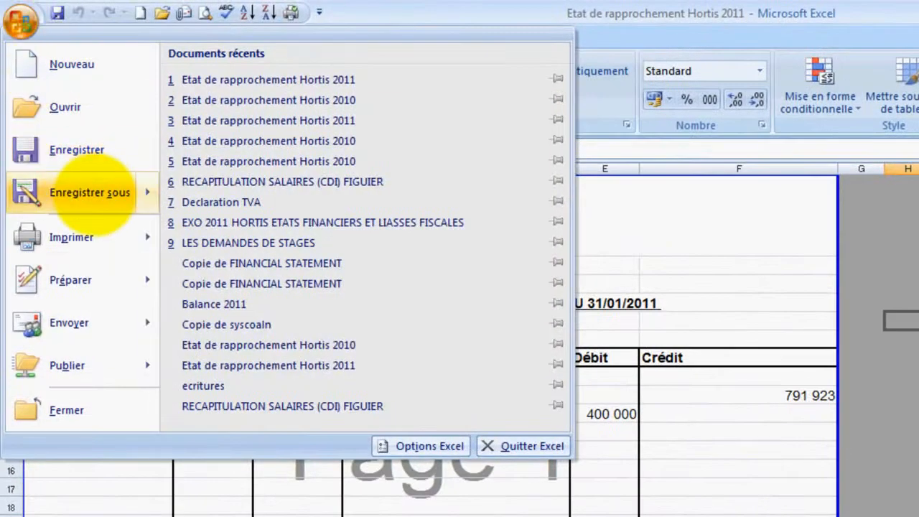
{"action": "left_click", "coordinate": [89, 193]}
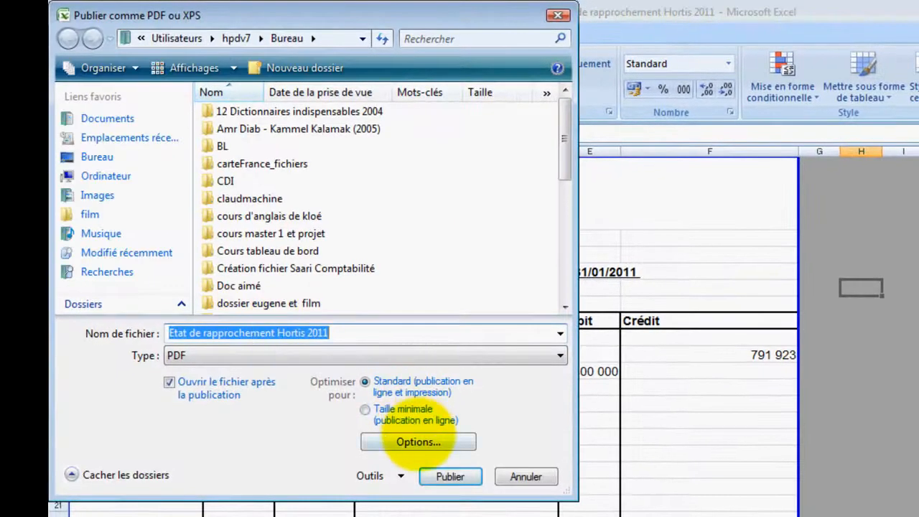
{"action": "left_click", "coordinate": [418, 442]}
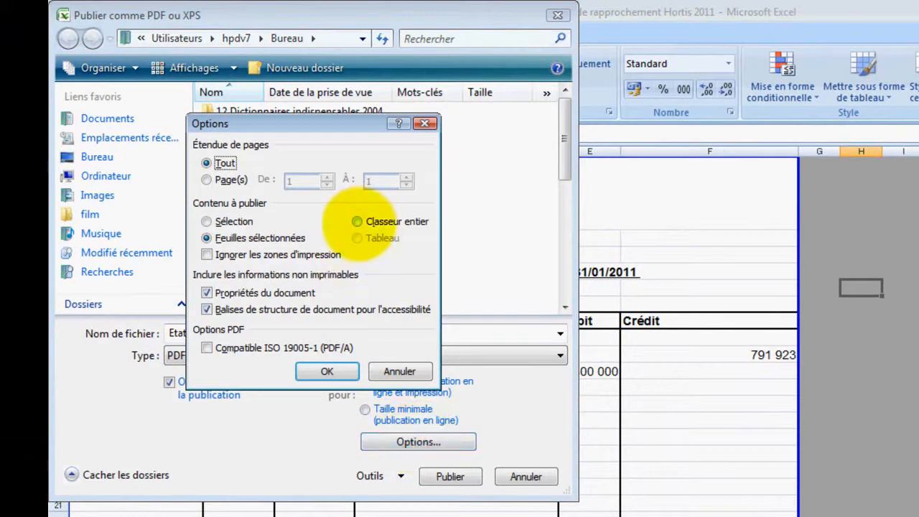
{"action": "left_click", "coordinate": [356, 221]}
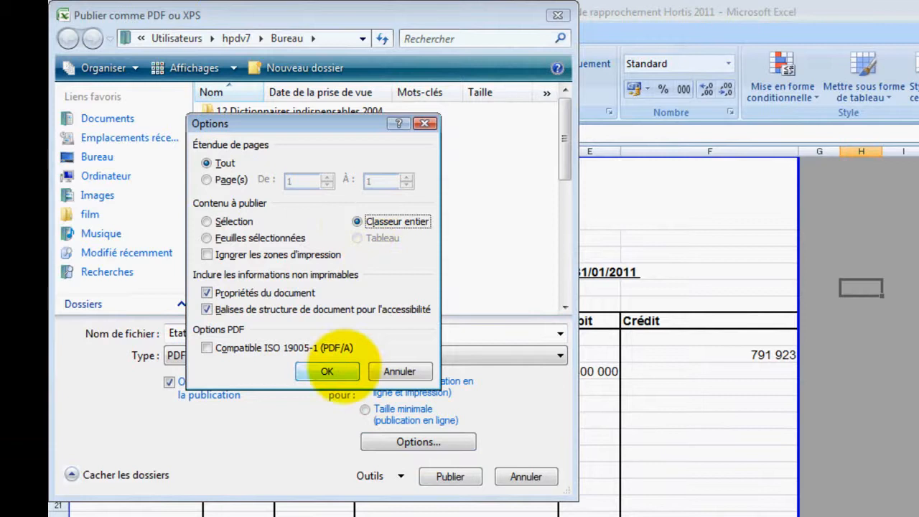
{"action": "left_click", "coordinate": [328, 371]}
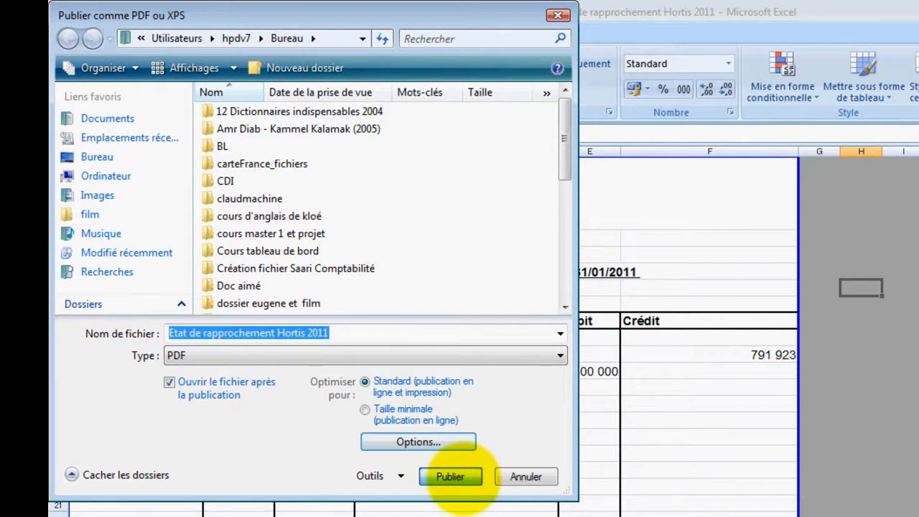
{"action": "left_click", "coordinate": [451, 476]}
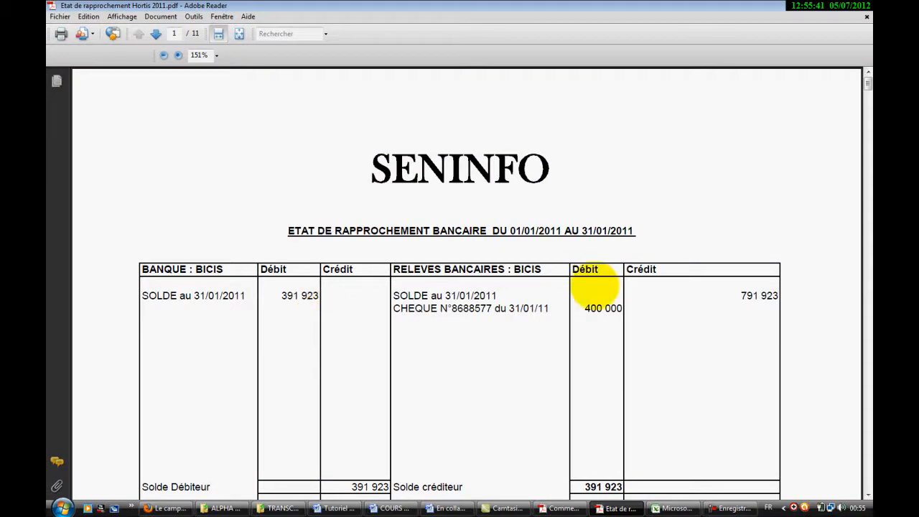
Step: Scroll through the published 11-page PDF in Adobe Reader, one monthly sheet per page
{"action": "scroll", "scroll_direction": "down", "scroll_amount": 3}
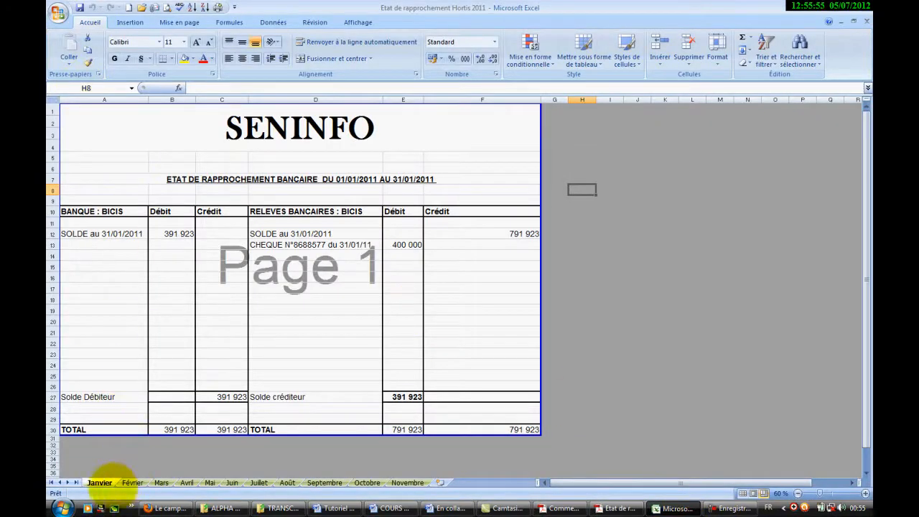
{"action": "left_click", "coordinate": [408, 483]}
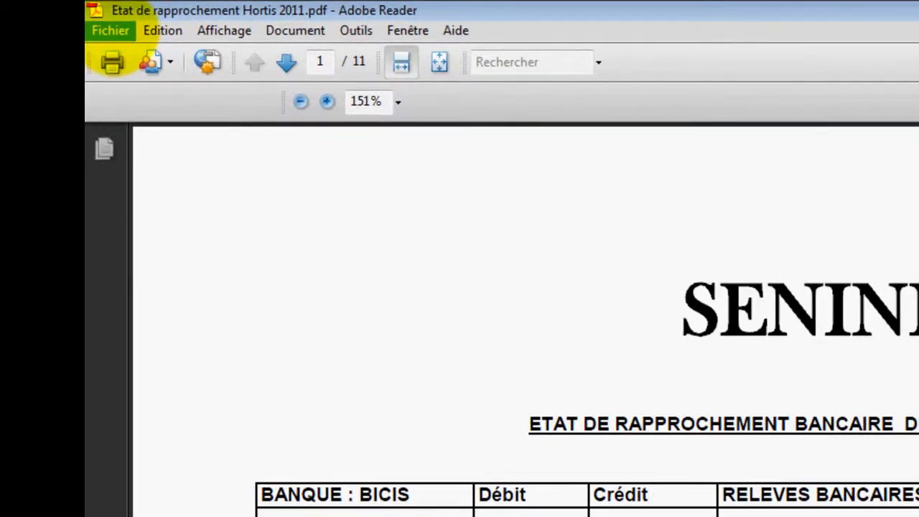
Step: Print pages 6 to 11 of the statement to the PDFCreator printer from Adobe Reader
{"action": "left_click", "coordinate": [110, 30]}
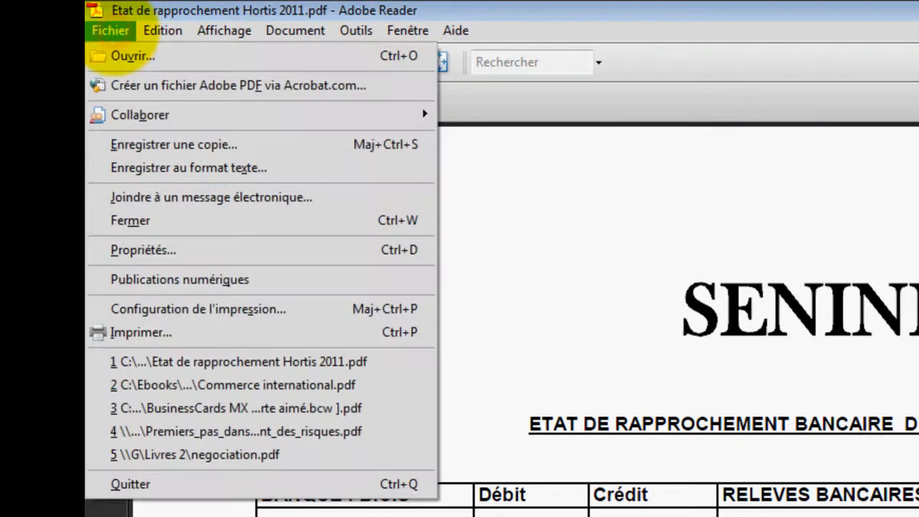
{"action": "mouse_move", "coordinate": [188, 167]}
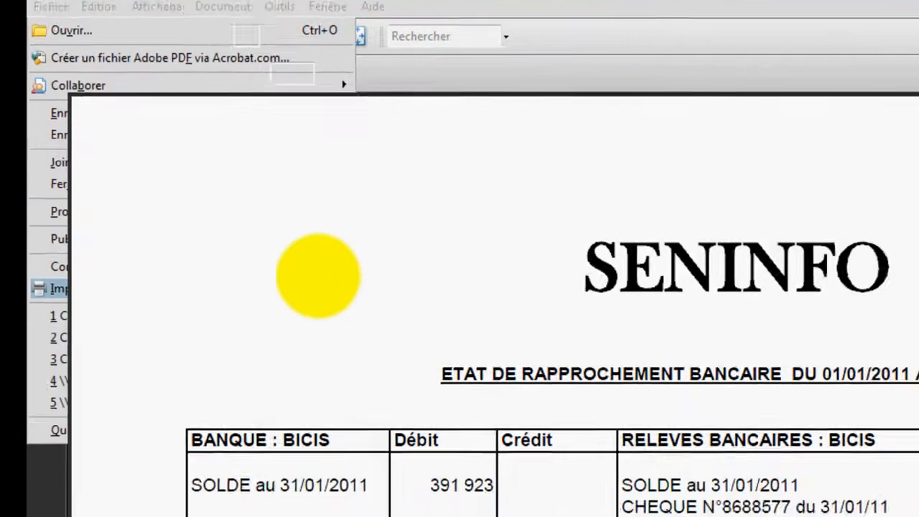
{"action": "left_click", "coordinate": [60, 289]}
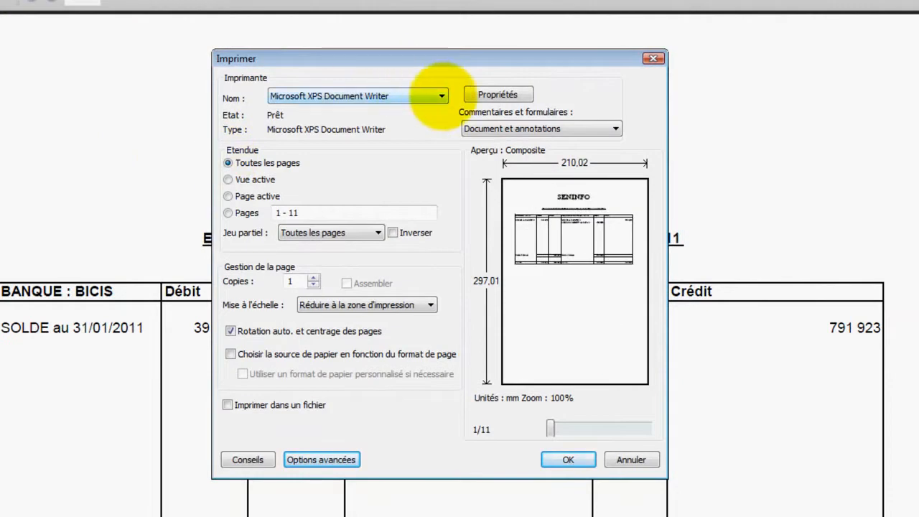
{"action": "left_click", "coordinate": [440, 95]}
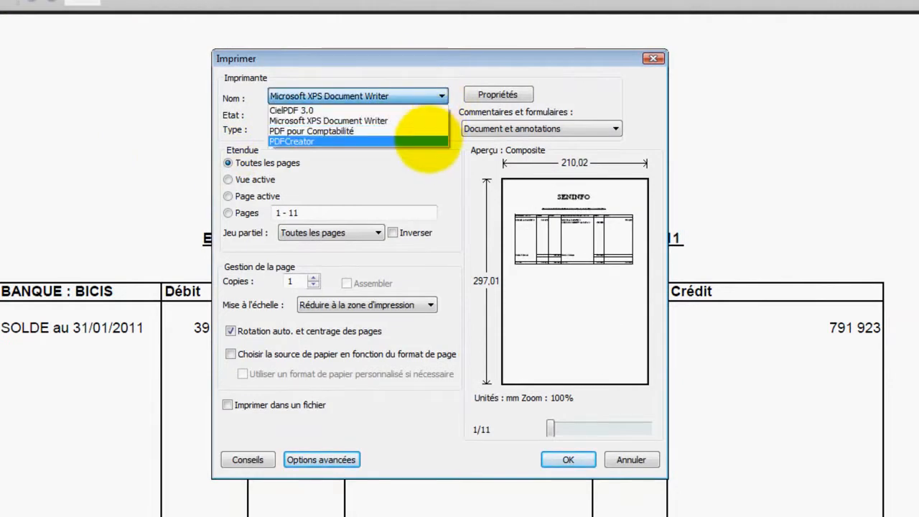
{"action": "left_click", "coordinate": [291, 140]}
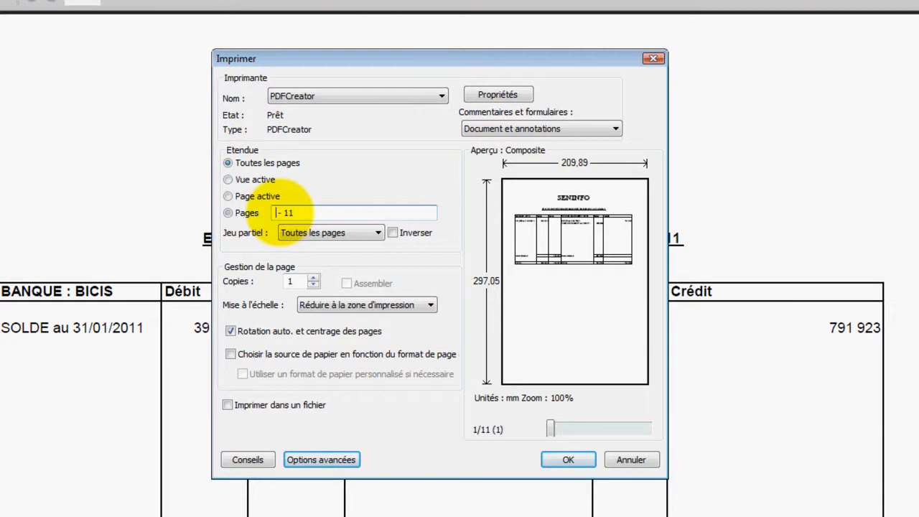
{"action": "left_click", "coordinate": [227, 212]}
{"action": "type", "text": "6 "}
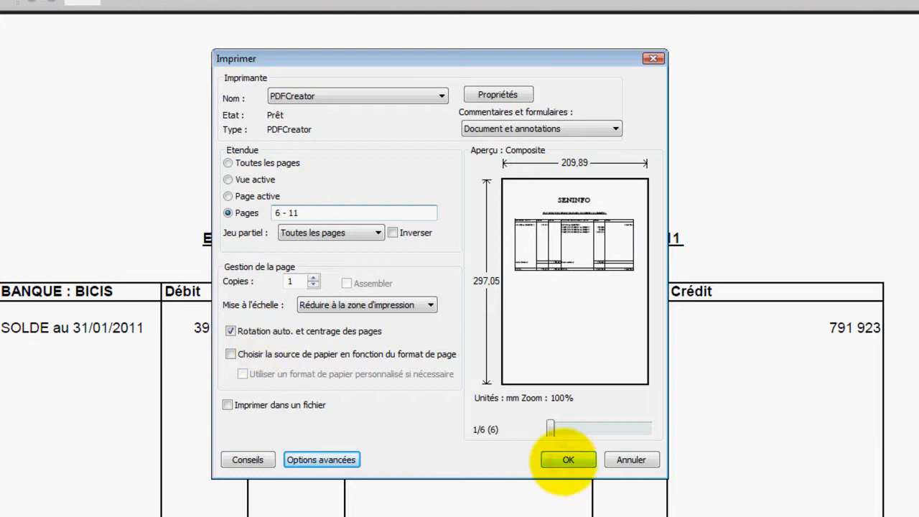
{"action": "left_click", "coordinate": [569, 460]}
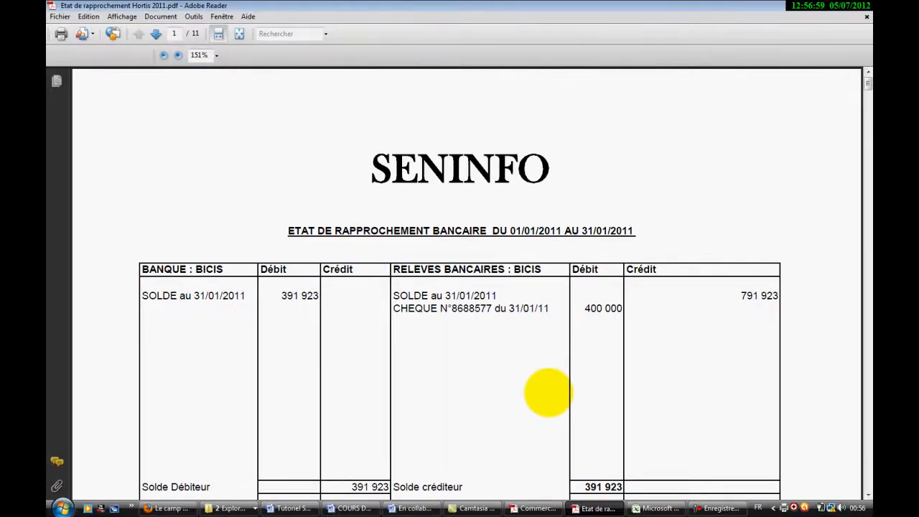
{"action": "mouse_move", "coordinate": [568, 230]}
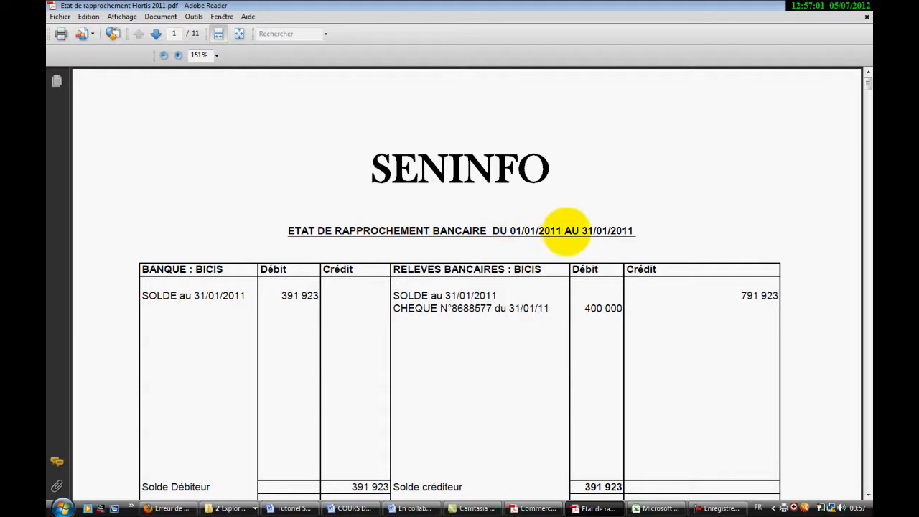
{"action": "mouse_move", "coordinate": [603, 237]}
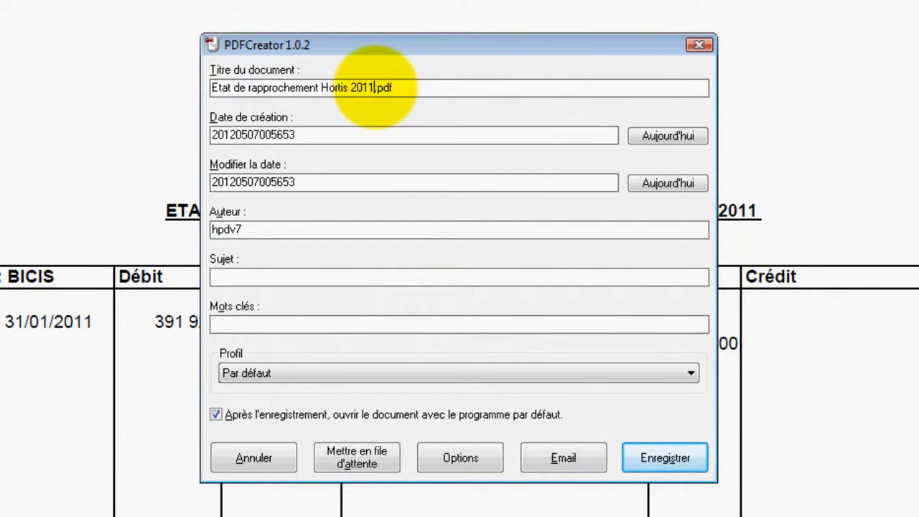
Step: Save the printed pages on the desktop as 'Etat de rapprochement Hortis 2011 2.pdf'
{"action": "type", "text": "2"}
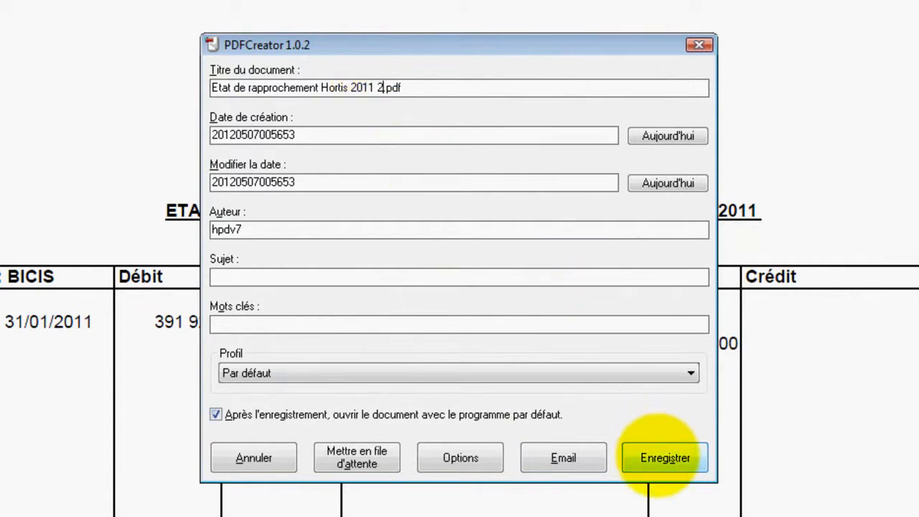
{"action": "left_click", "coordinate": [663, 456]}
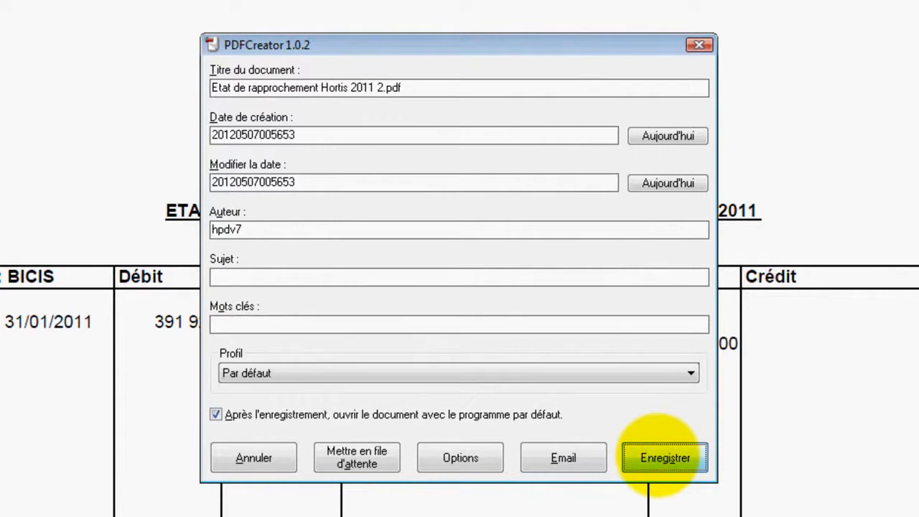
{"action": "left_click", "coordinate": [664, 457]}
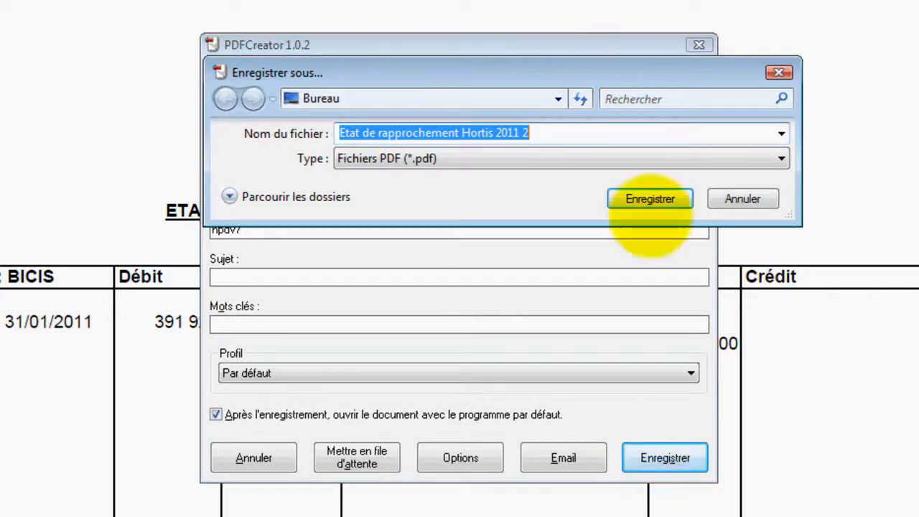
{"action": "left_click", "coordinate": [649, 199]}
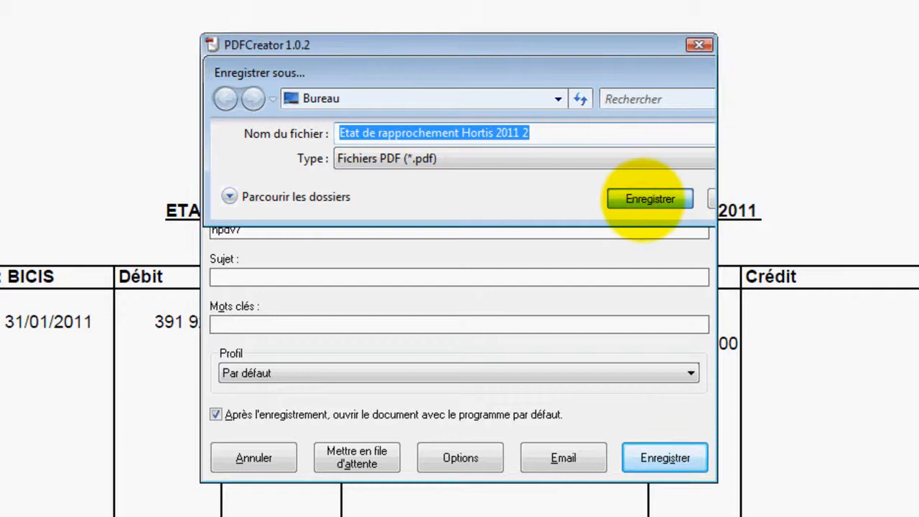
{"action": "left_click", "coordinate": [664, 456]}
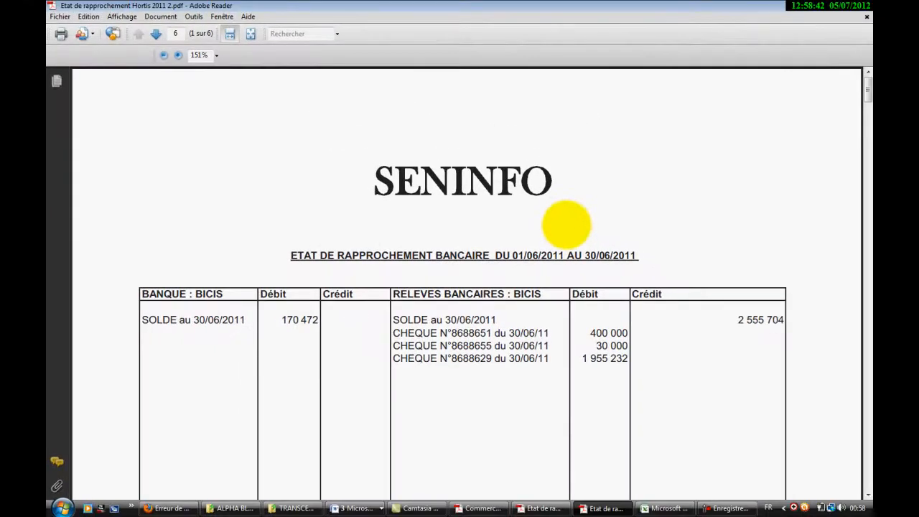
{"action": "mouse_move", "coordinate": [532, 256]}
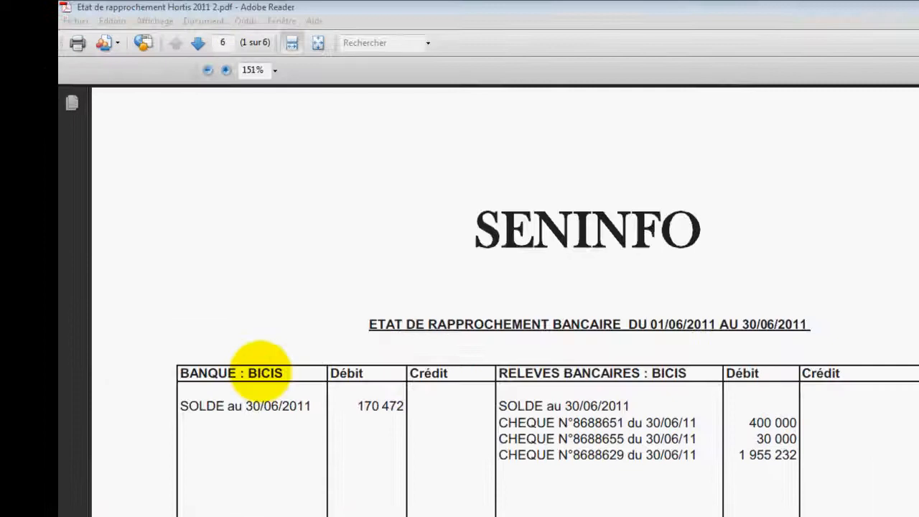
Step: Print the training-schedule document to PDFCreator and hold it with 'Mettre en file d'attente'
{"action": "left_click", "coordinate": [97, 21]}
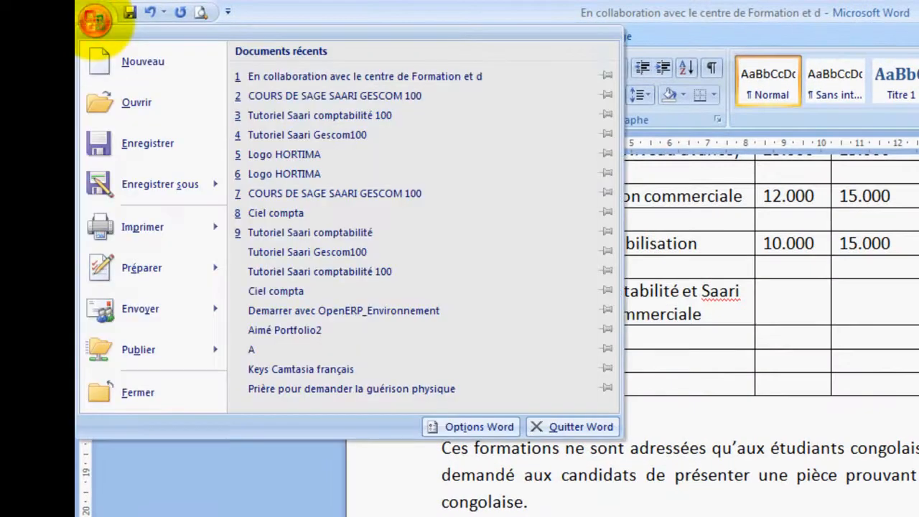
{"action": "left_click", "coordinate": [142, 226]}
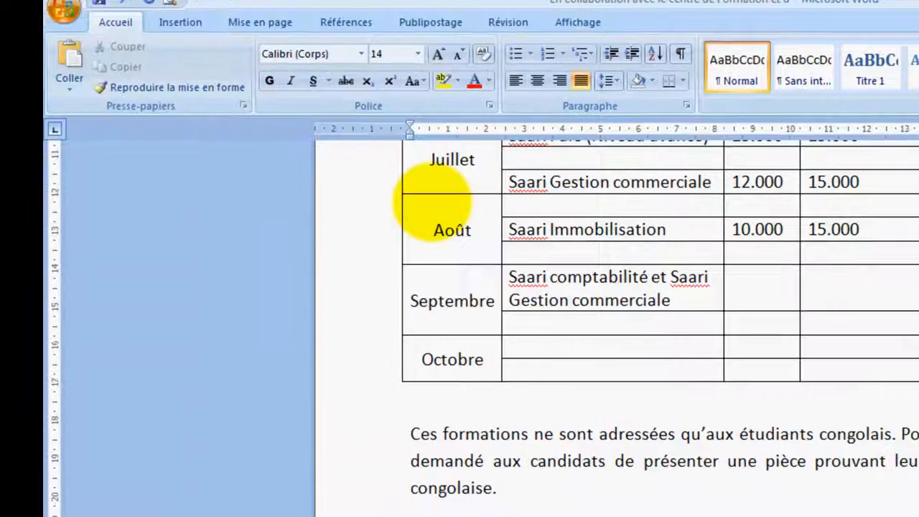
{"action": "left_click", "coordinate": [566, 118]}
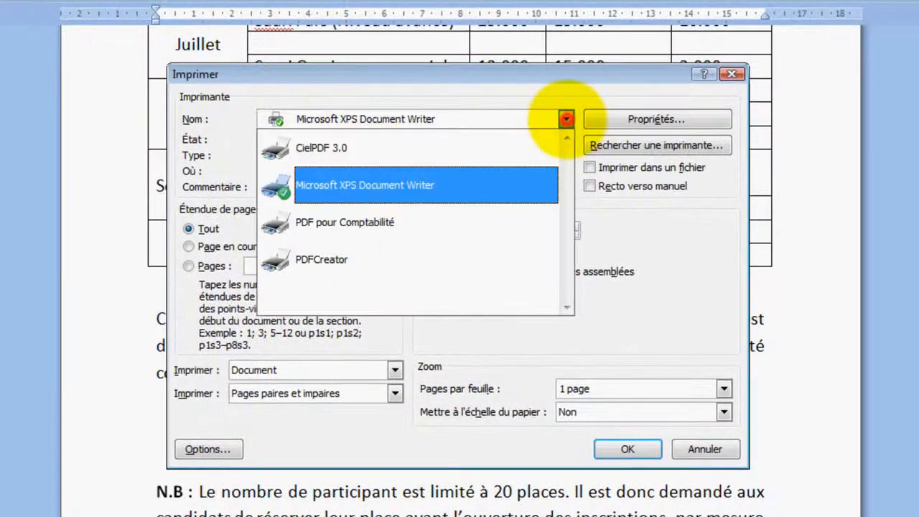
{"action": "left_click", "coordinate": [321, 258]}
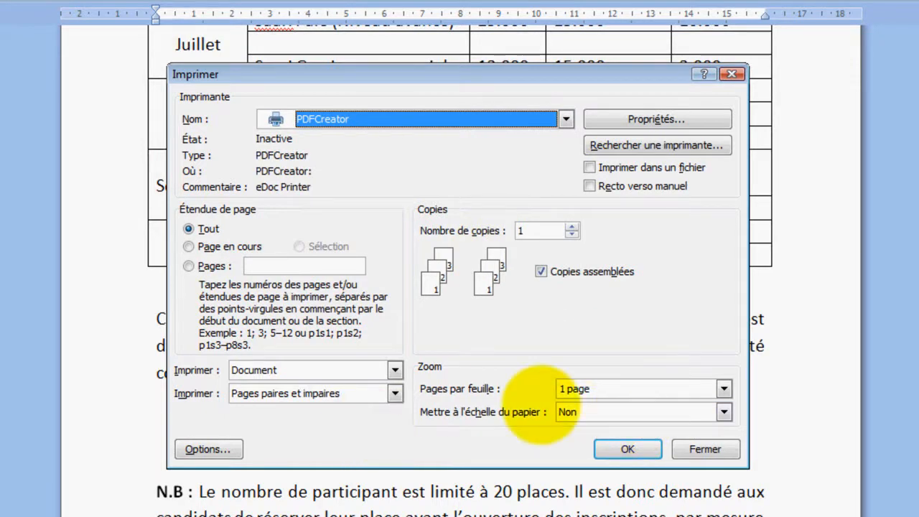
{"action": "left_click", "coordinate": [626, 449]}
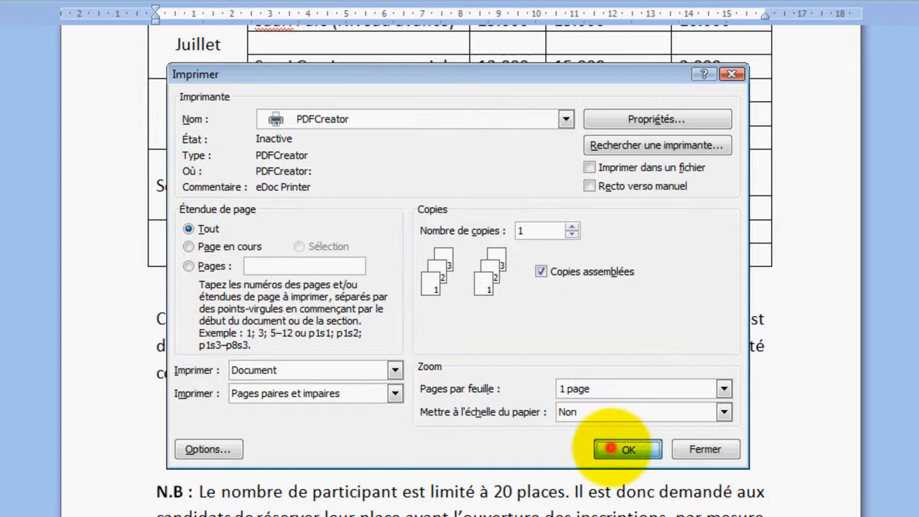
{"action": "left_click", "coordinate": [626, 448]}
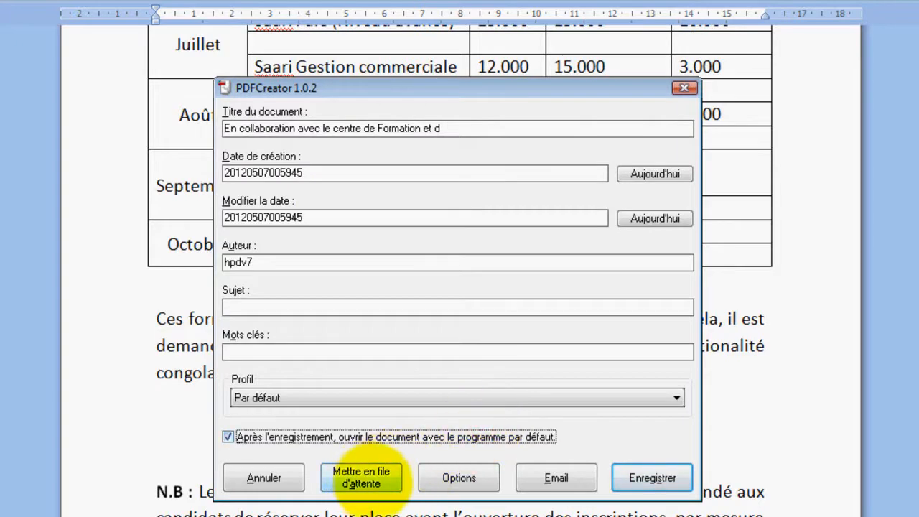
{"action": "left_click", "coordinate": [362, 477]}
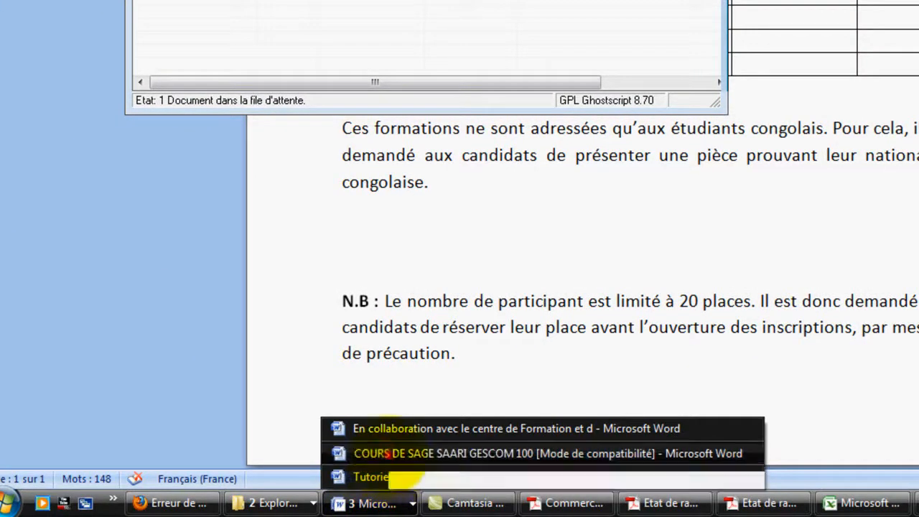
Step: Queue the COURS DE SAGE SAARI document in PDFCreator, then merge both jobs and print them
{"action": "left_click", "coordinate": [547, 454]}
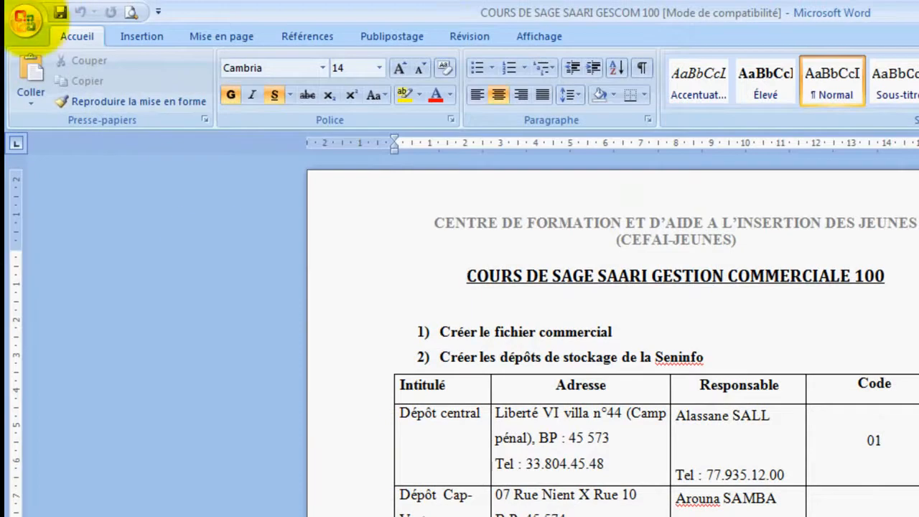
{"action": "left_click", "coordinate": [26, 20]}
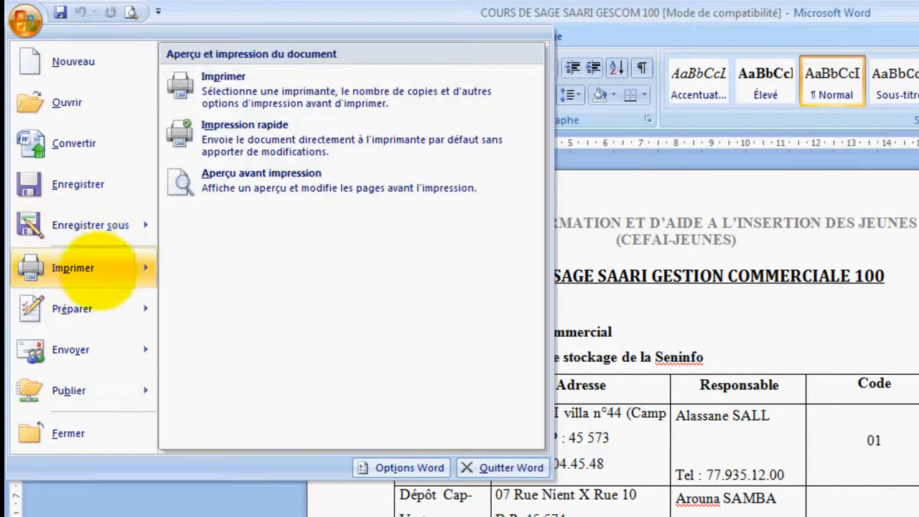
{"action": "left_click", "coordinate": [224, 76]}
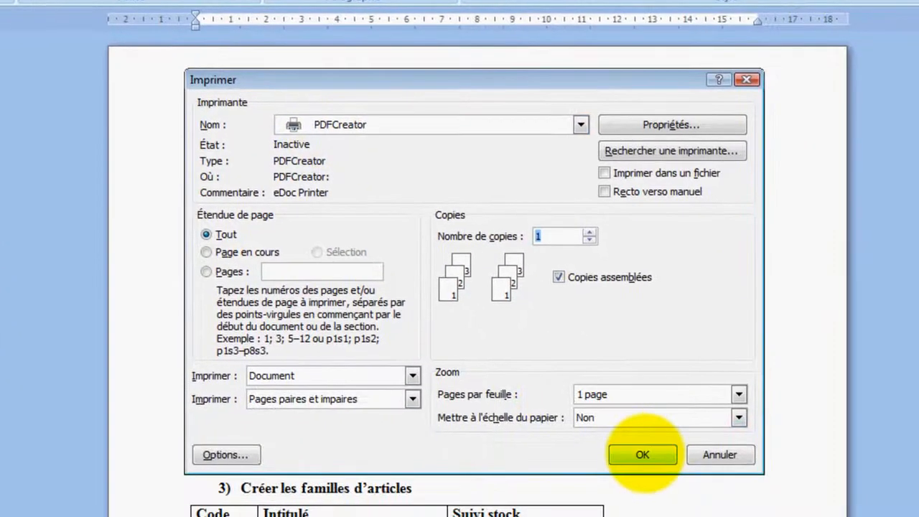
{"action": "left_click", "coordinate": [642, 454]}
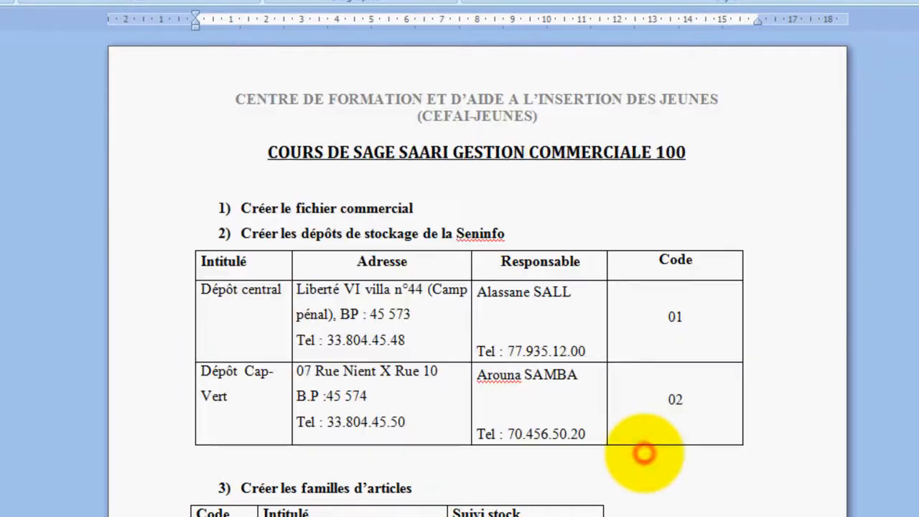
{"action": "left_click", "coordinate": [267, 152]}
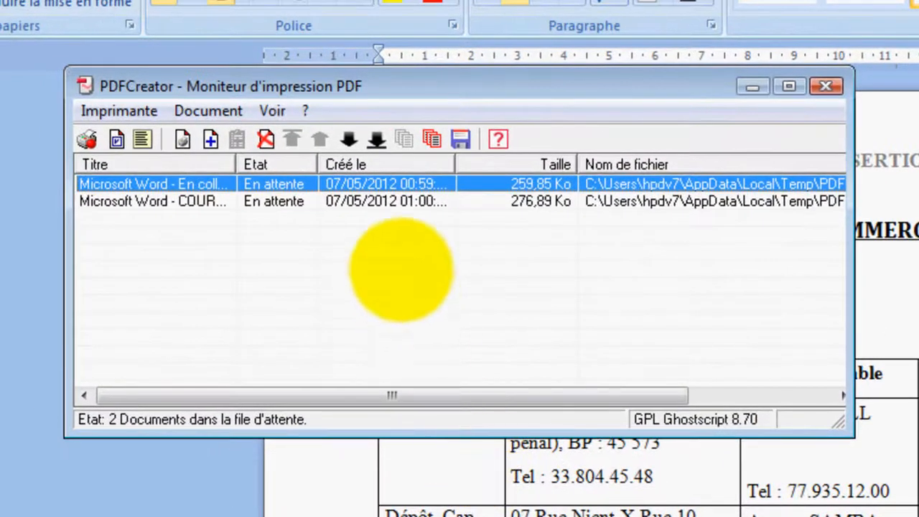
{"action": "mouse_move", "coordinate": [387, 208]}
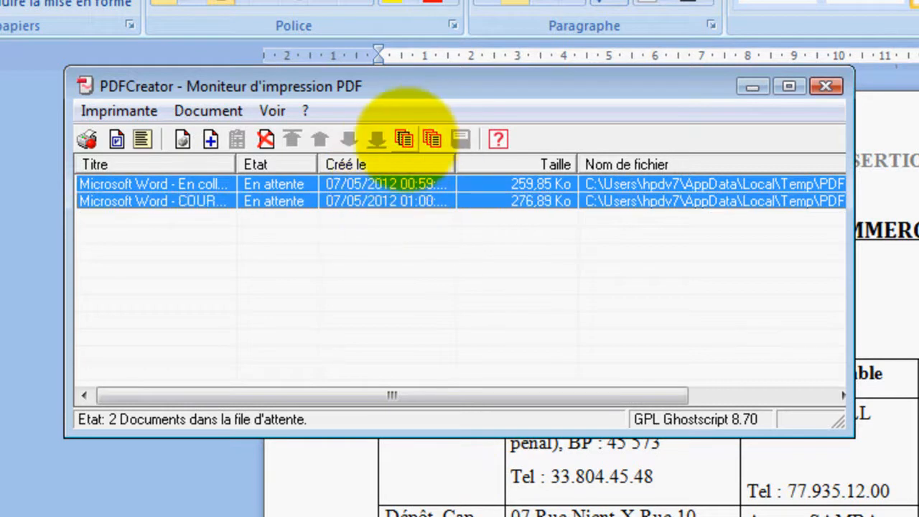
{"action": "mouse_move", "coordinate": [431, 138]}
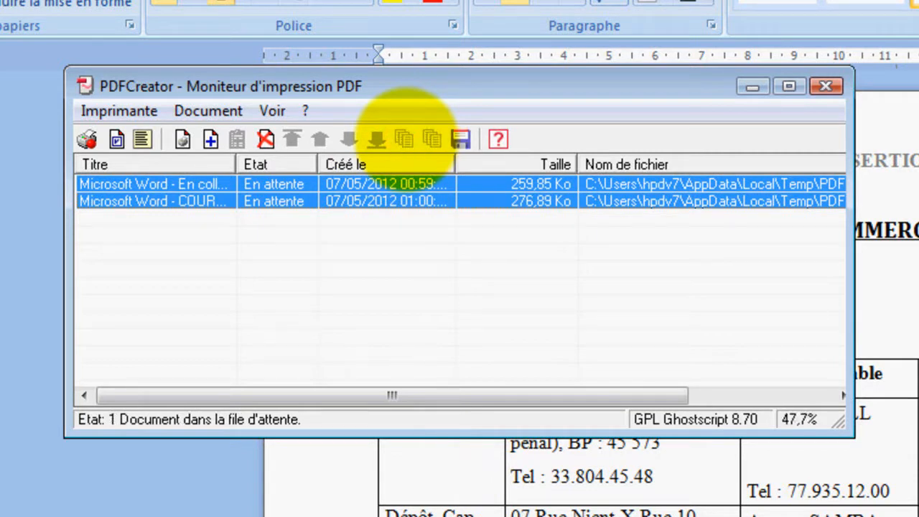
{"action": "left_click", "coordinate": [405, 138]}
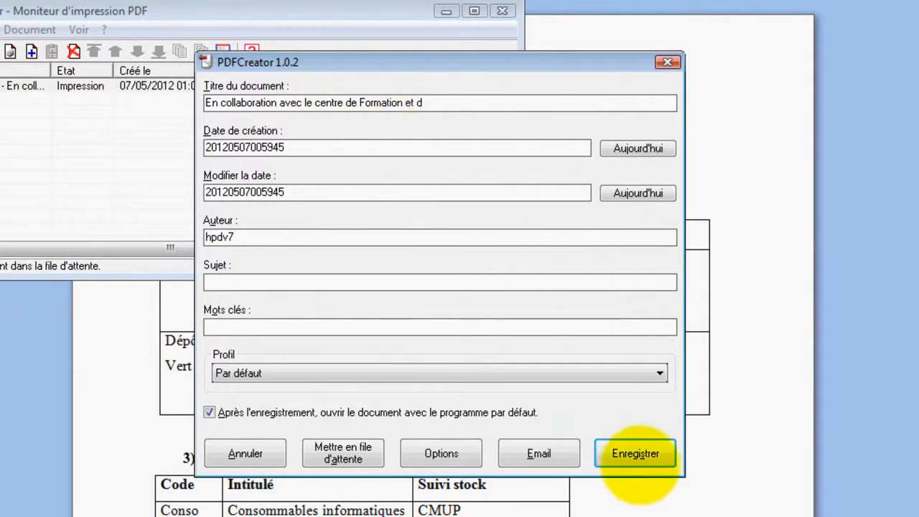
Step: Save the merged PDFCreator job as a PDF on the Bureau (desktop)
{"action": "left_click", "coordinate": [635, 454]}
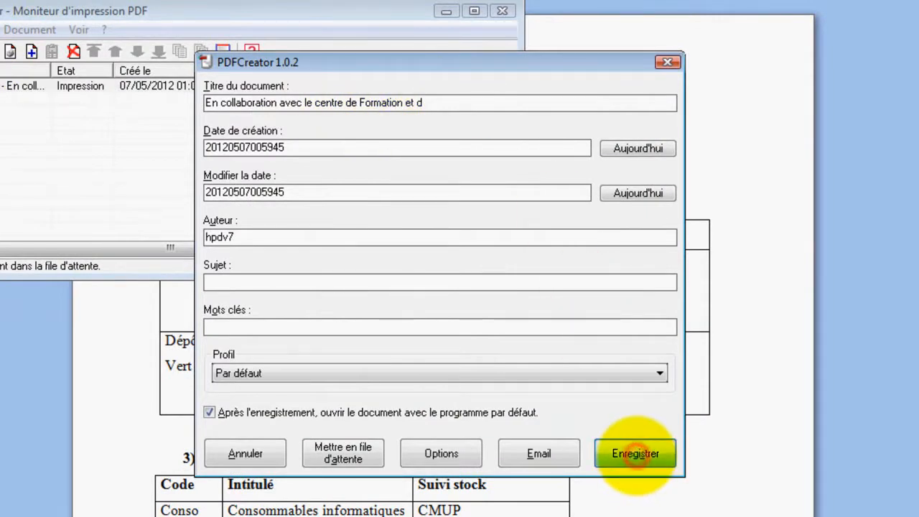
{"action": "left_click", "coordinate": [634, 453]}
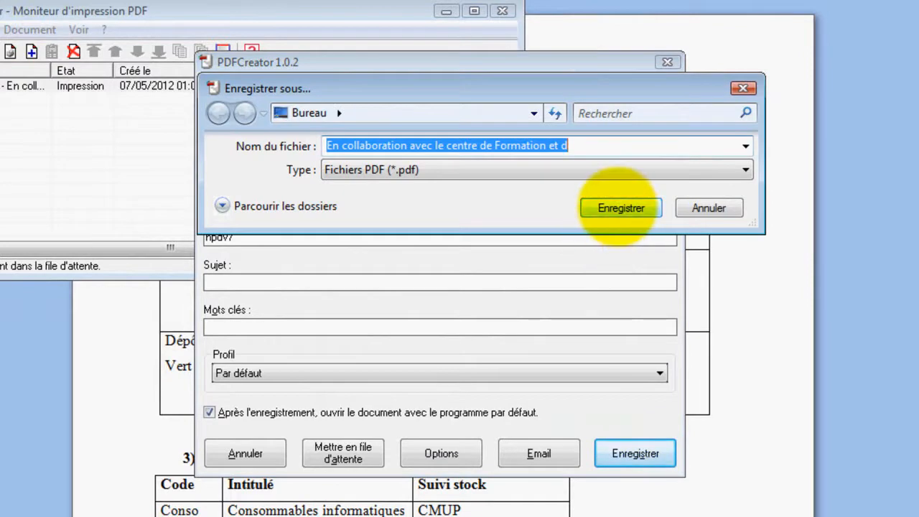
{"action": "left_click", "coordinate": [621, 207]}
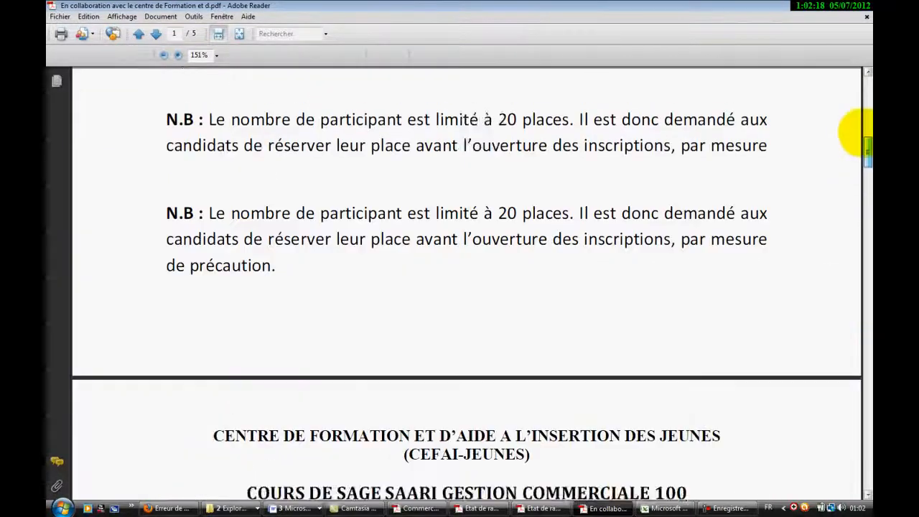
Step: Scroll the merged five-page PDF past the document break, then return to Word
{"action": "scroll", "scroll_direction": "down", "scroll_amount": 3}
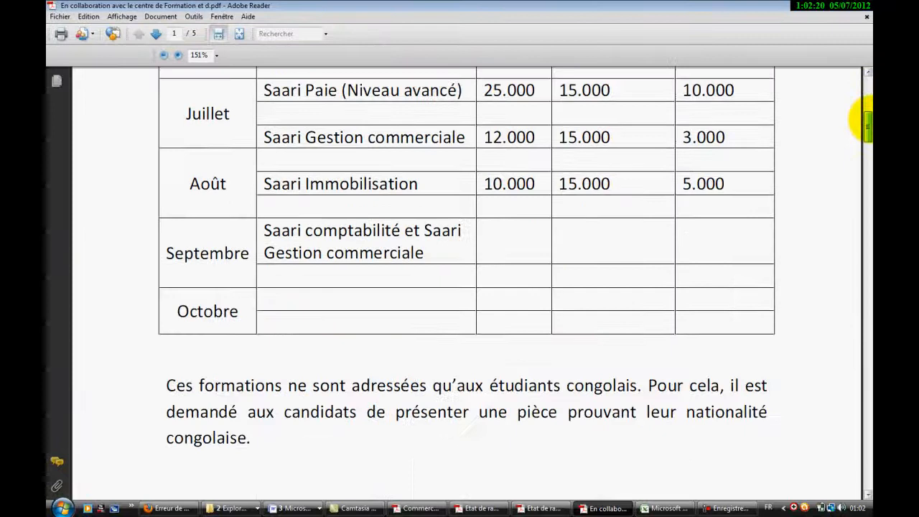
{"action": "left_click", "coordinate": [155, 34]}
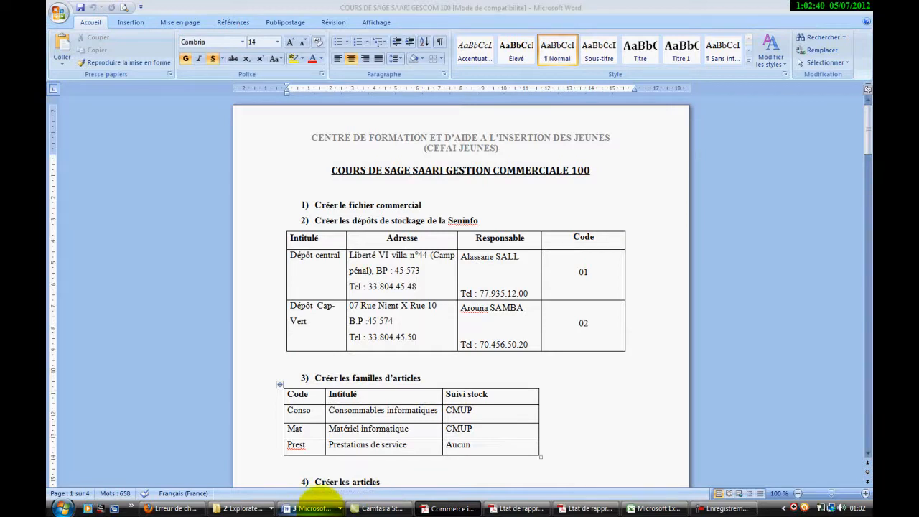
Step: View the Commerce international PDF's Signets panel, collapse it, then switch to the Saari Compta tutorial in Word
{"action": "left_click", "coordinate": [448, 508]}
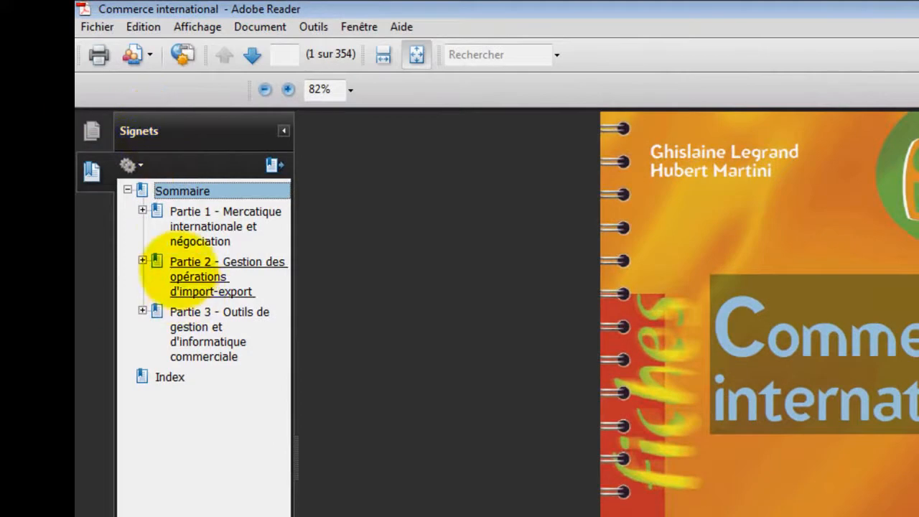
{"action": "left_click", "coordinate": [142, 209]}
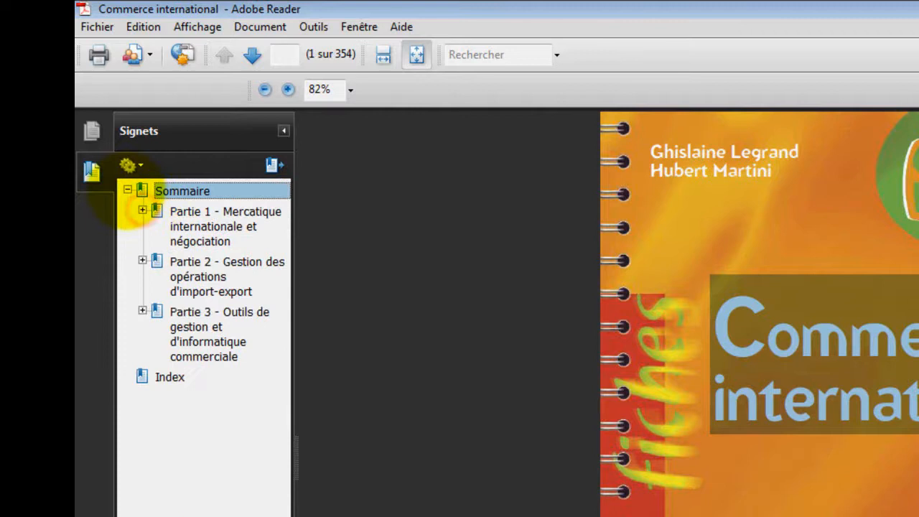
{"action": "left_click", "coordinate": [128, 190]}
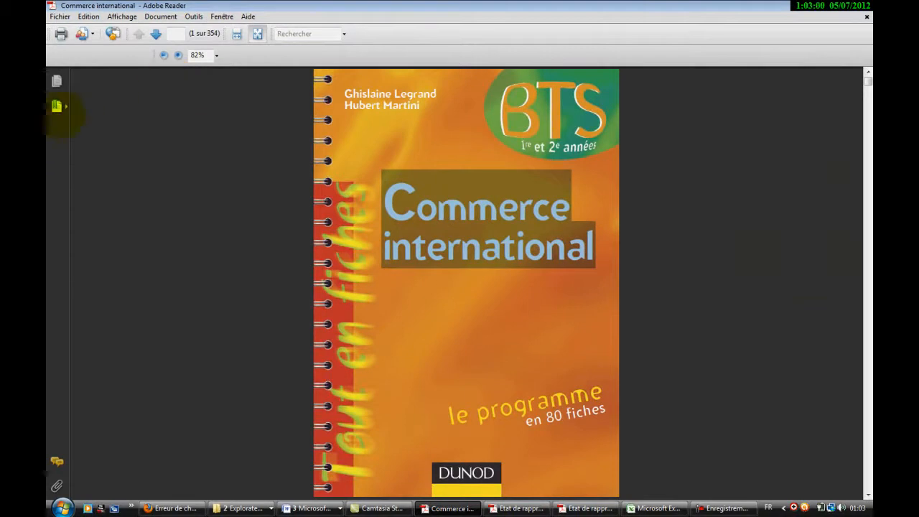
{"action": "left_click", "coordinate": [56, 106]}
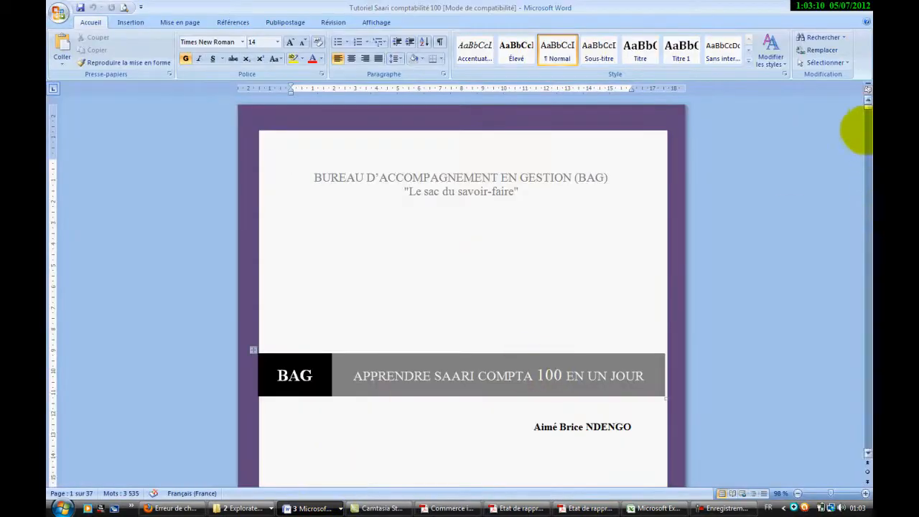
{"action": "scroll", "scroll_direction": "down", "scroll_amount": 3}
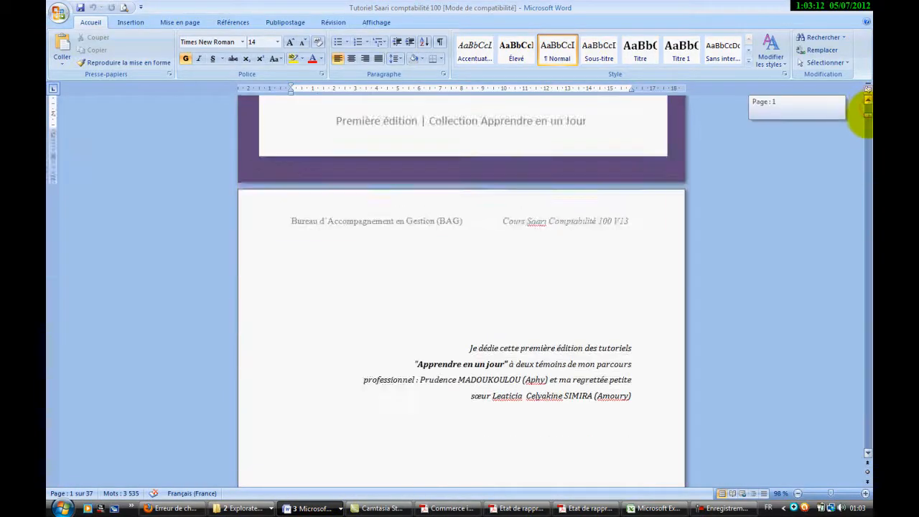
{"action": "scroll", "scroll_direction": "down", "scroll_amount": 3}
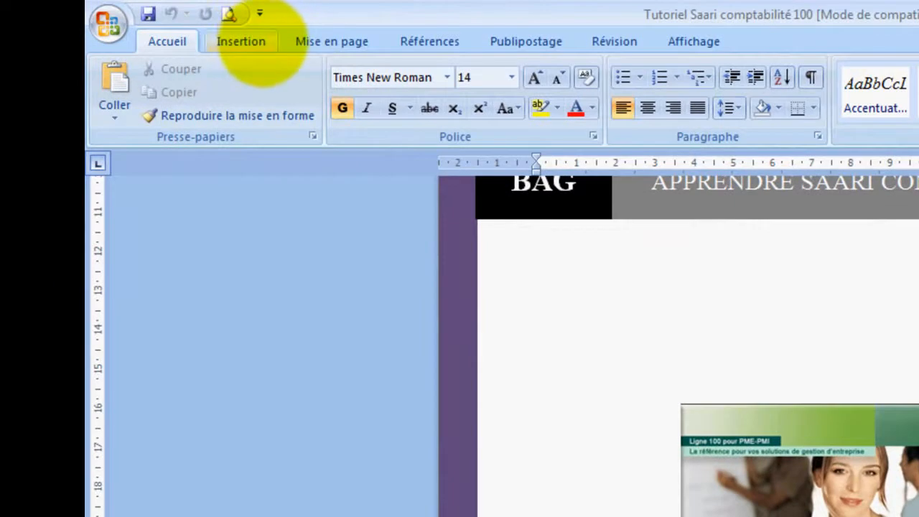
{"action": "left_click", "coordinate": [241, 40]}
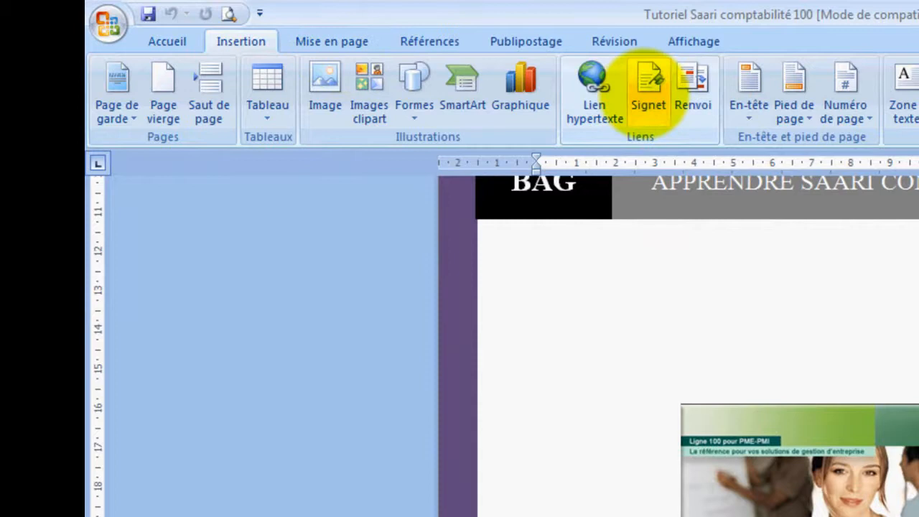
{"action": "left_click", "coordinate": [647, 86]}
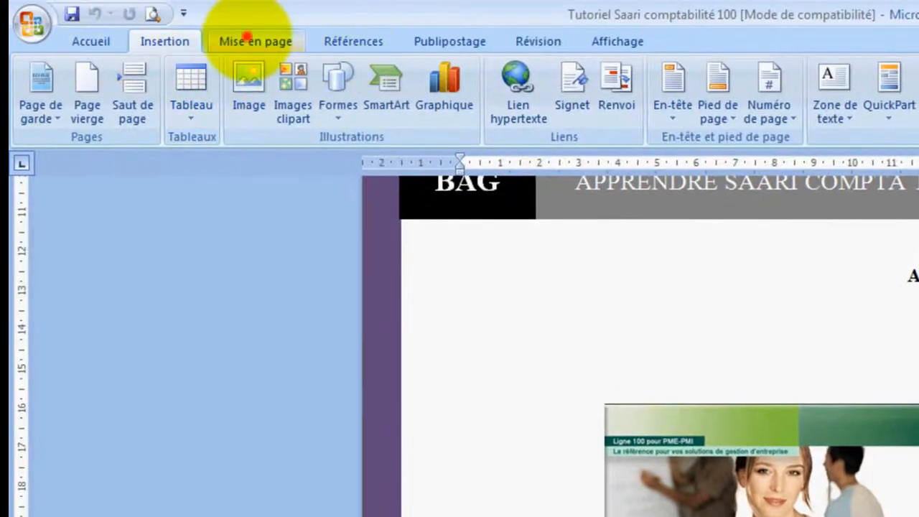
{"action": "left_click", "coordinate": [255, 41]}
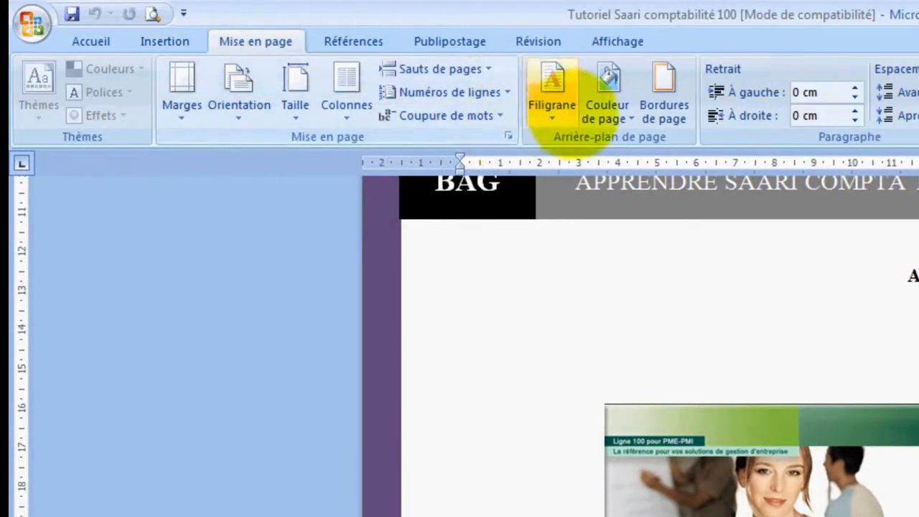
{"action": "left_click", "coordinate": [91, 40]}
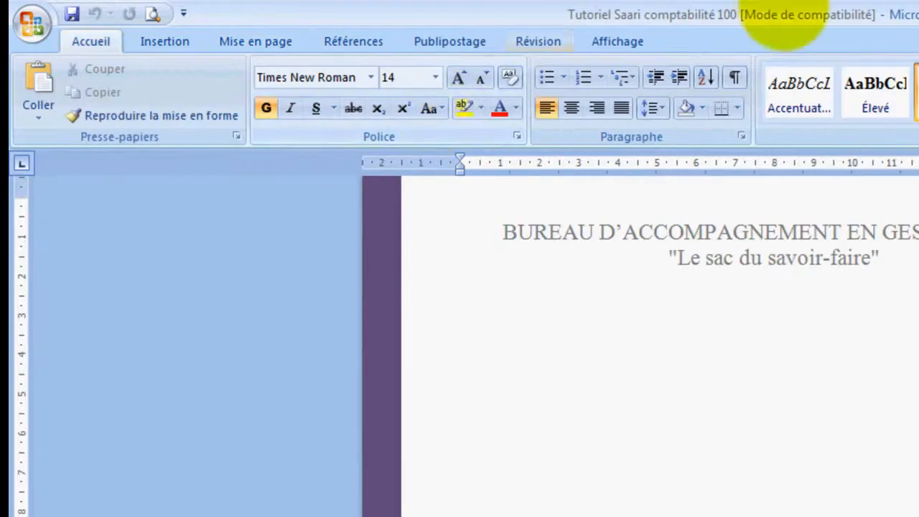
Step: Enable Explorateur de documents on the Affichage tab and navigate via Etape 1 and CHAPITRE I to Leçon 1
{"action": "left_click", "coordinate": [618, 41]}
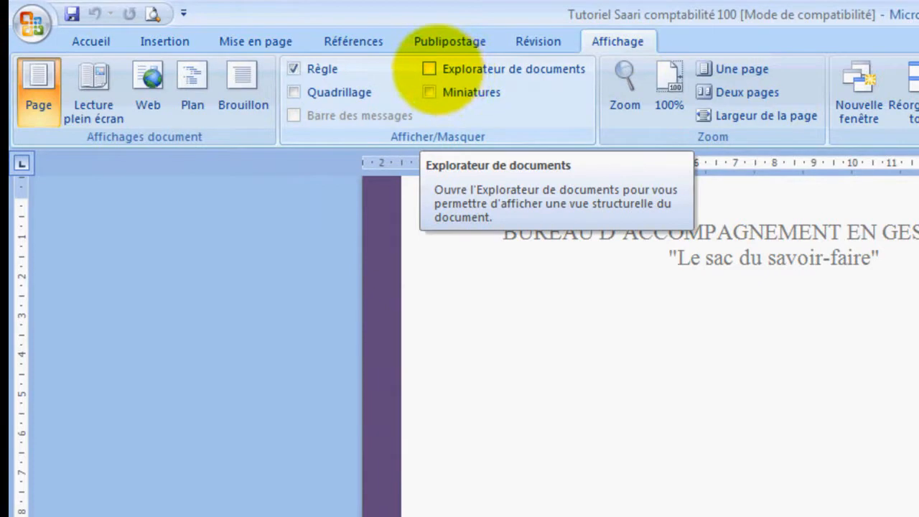
{"action": "left_click", "coordinate": [428, 69]}
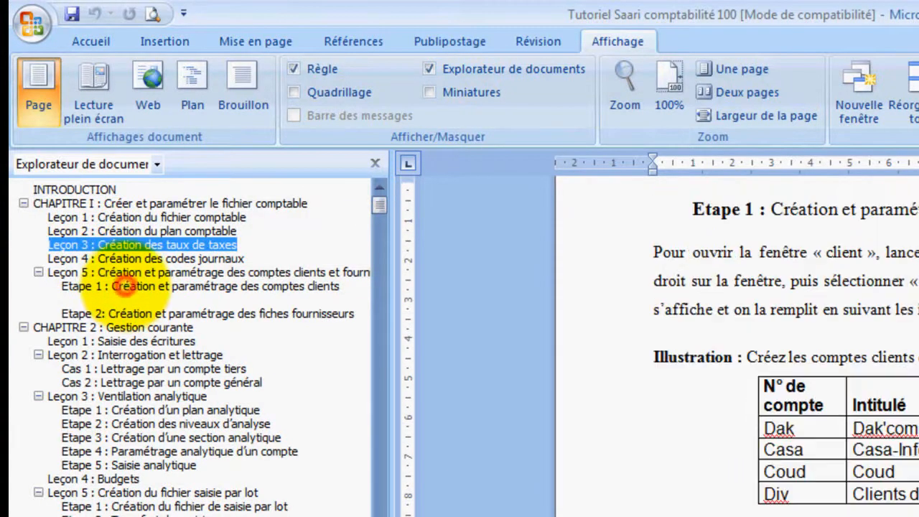
{"action": "left_click", "coordinate": [201, 286]}
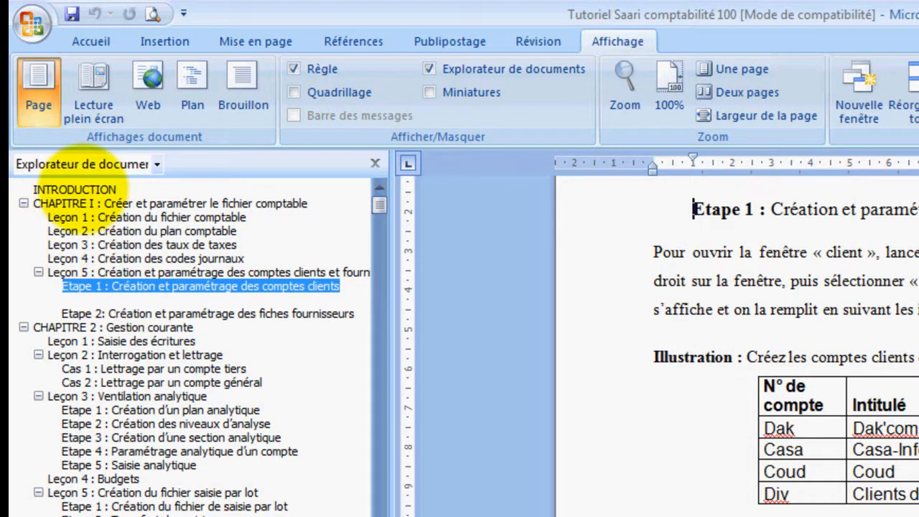
{"action": "left_click", "coordinate": [169, 204]}
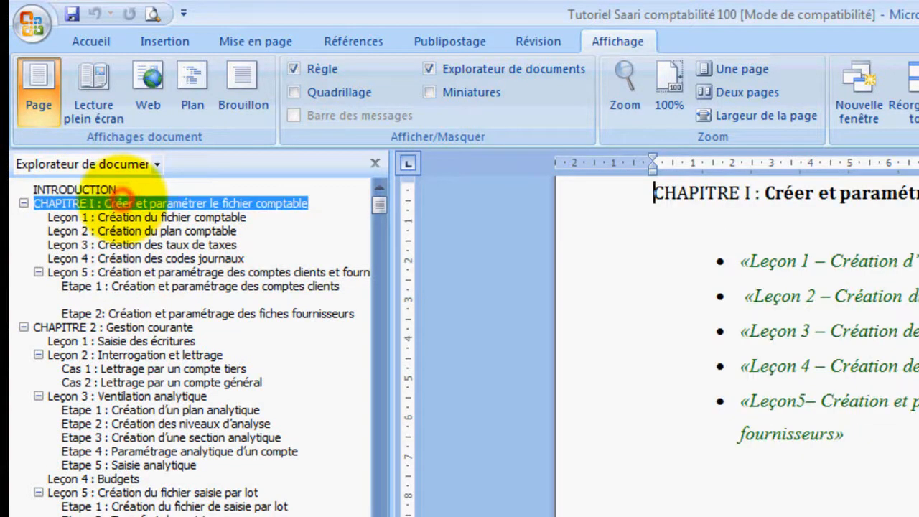
{"action": "left_click", "coordinate": [145, 217]}
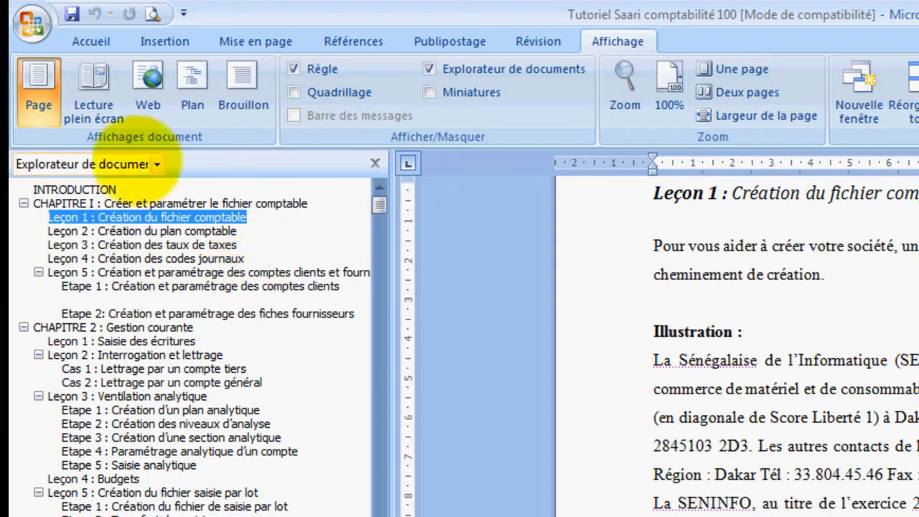
{"action": "mouse_move", "coordinate": [32, 23]}
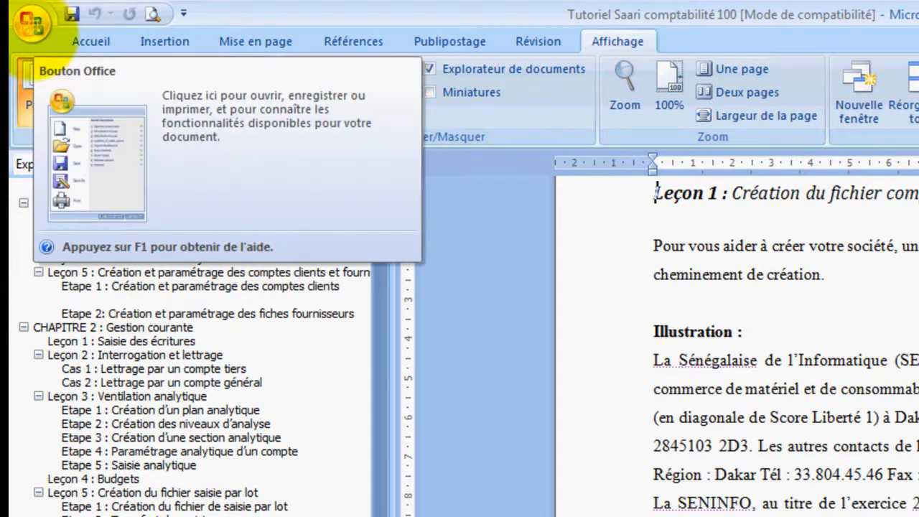
Step: Publish the Saari Compta 100 tutorial as a PDF with 'Créer des signets à l'aide de Titres' enabled
{"action": "left_click", "coordinate": [31, 23]}
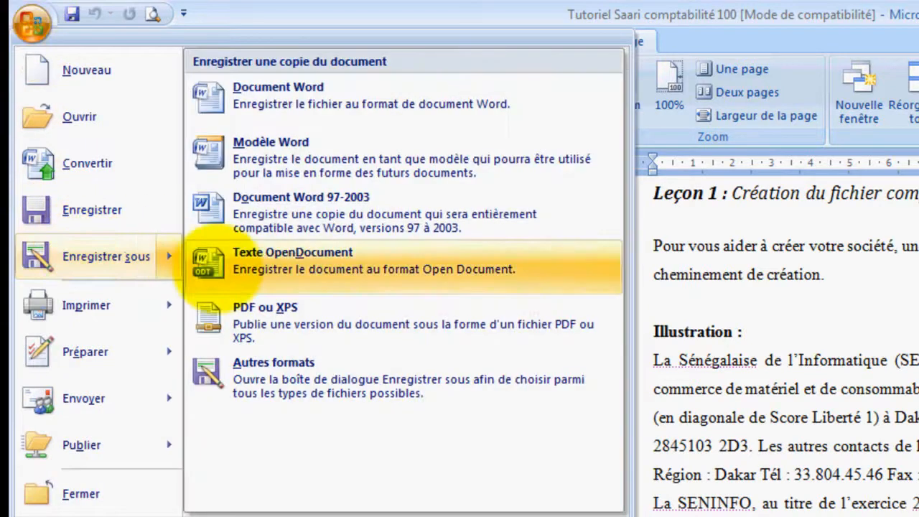
{"action": "mouse_move", "coordinate": [259, 323]}
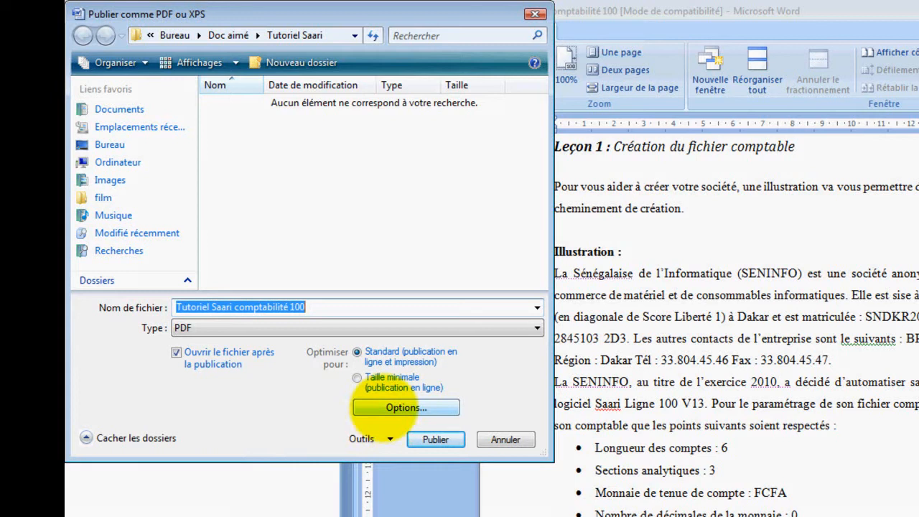
{"action": "left_click", "coordinate": [405, 407]}
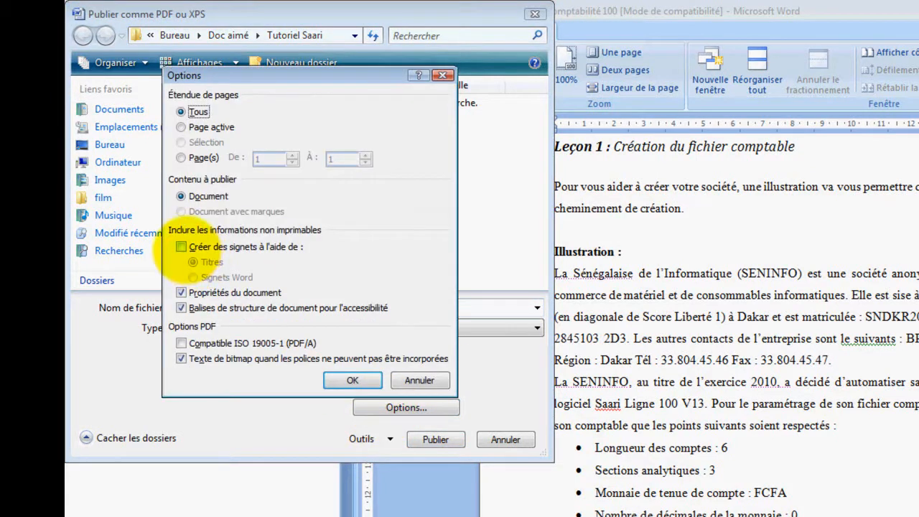
{"action": "left_click", "coordinate": [181, 247]}
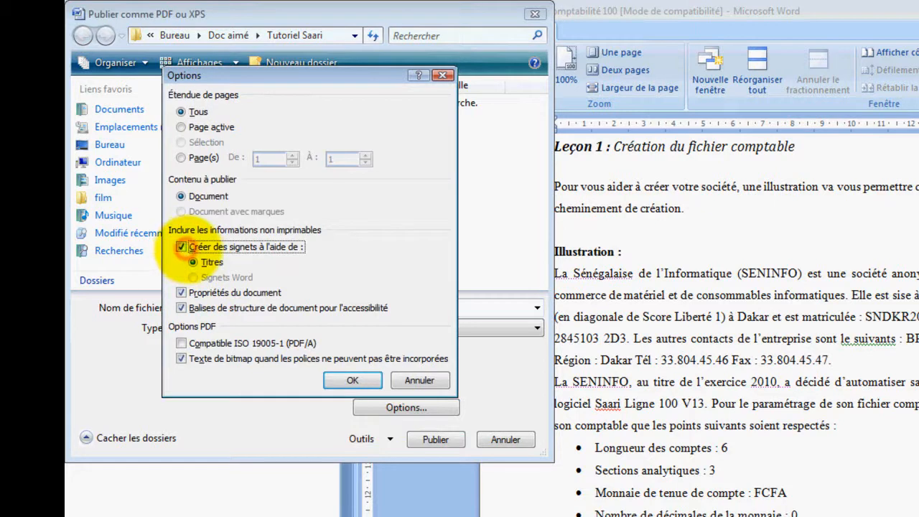
{"action": "left_click", "coordinate": [192, 261]}
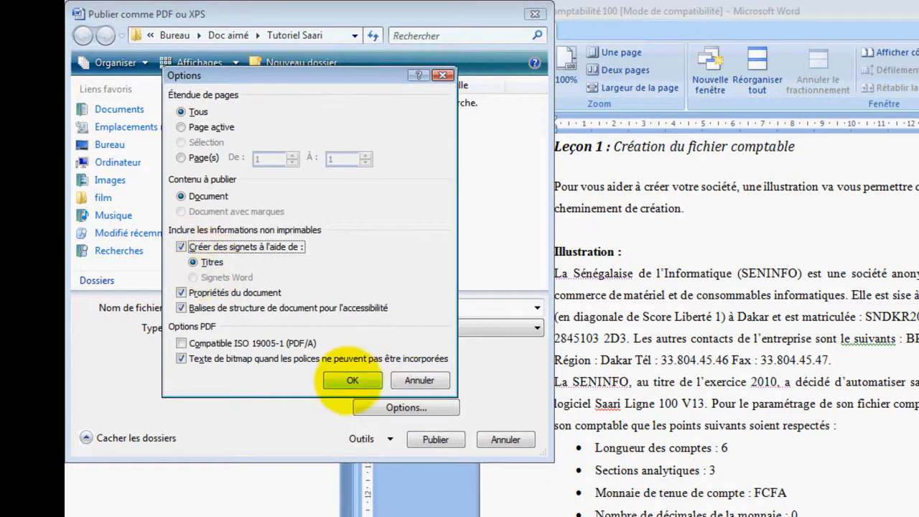
{"action": "left_click", "coordinate": [352, 379]}
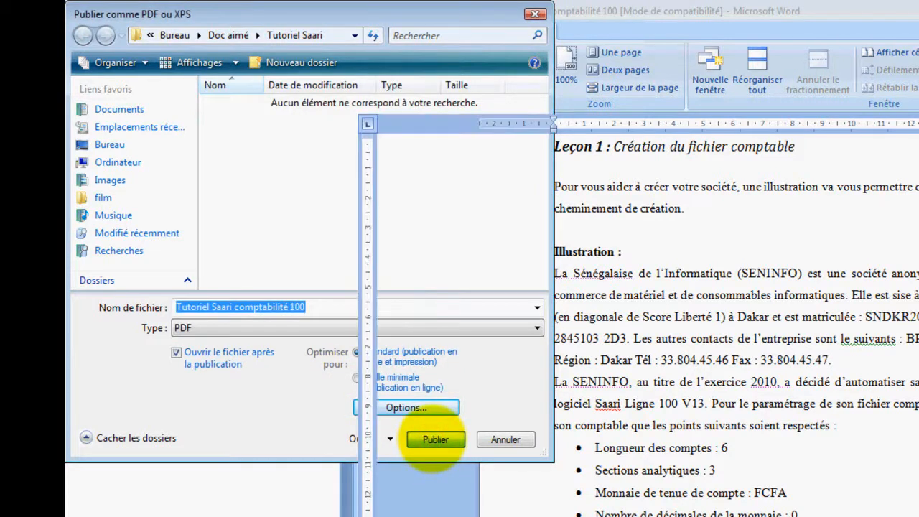
{"action": "left_click", "coordinate": [435, 439]}
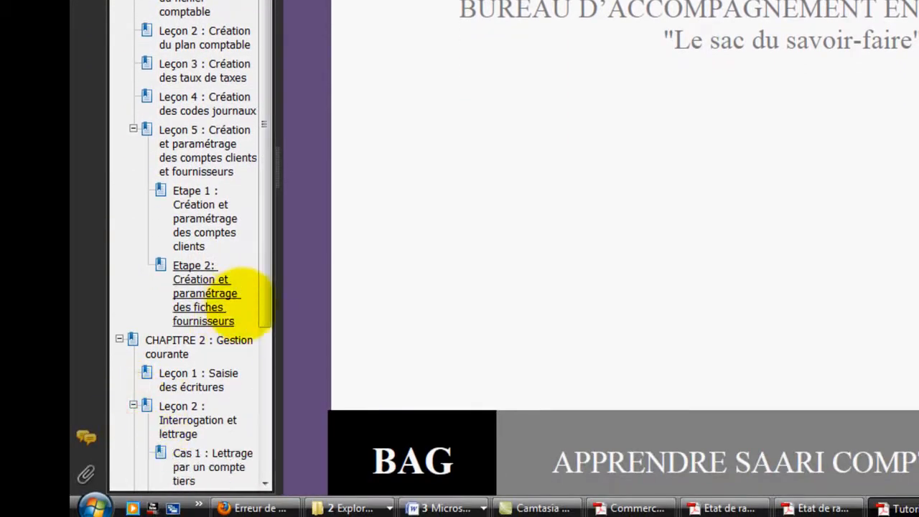
Step: Scroll through the Signets tree, then collapse it to the introduction and two chapter bookmarks
{"action": "scroll", "scroll_direction": "down", "scroll_amount": 3}
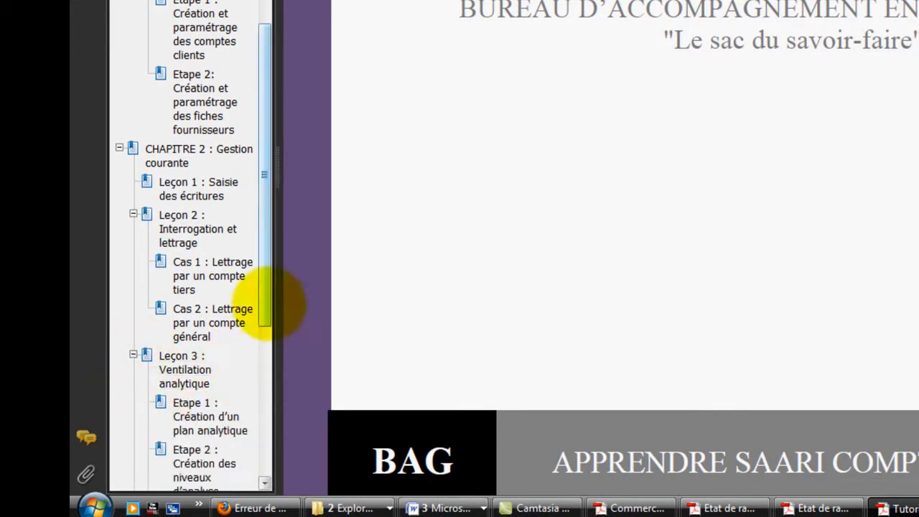
{"action": "scroll", "scroll_direction": "down", "scroll_amount": 3}
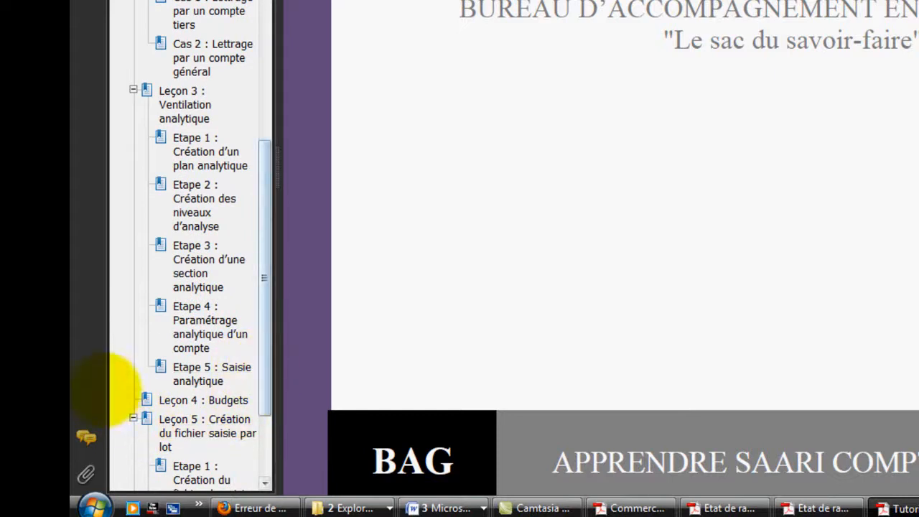
{"action": "scroll", "scroll_direction": "down", "scroll_amount": 3}
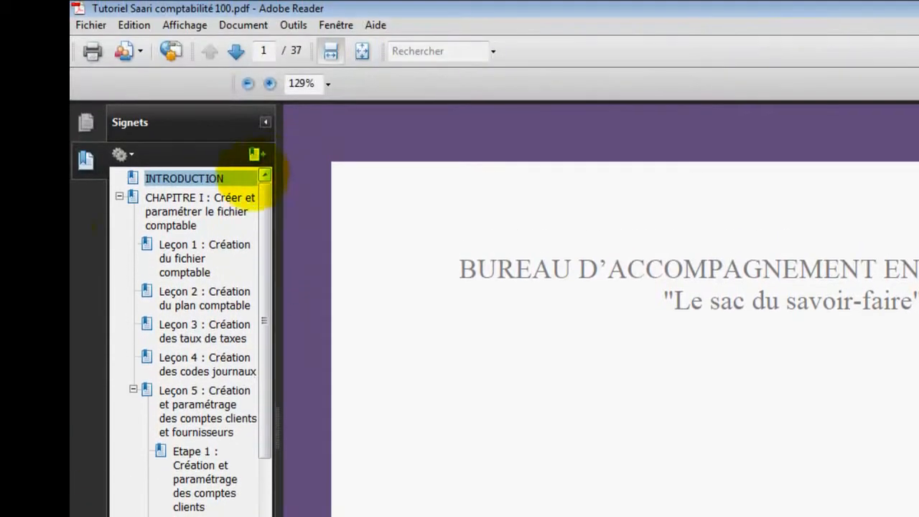
{"action": "left_click", "coordinate": [119, 197]}
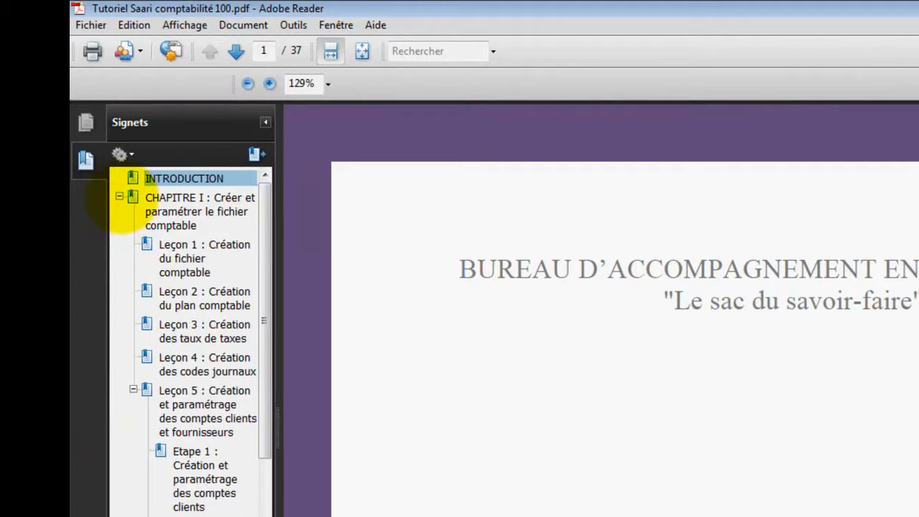
{"action": "left_click", "coordinate": [119, 198]}
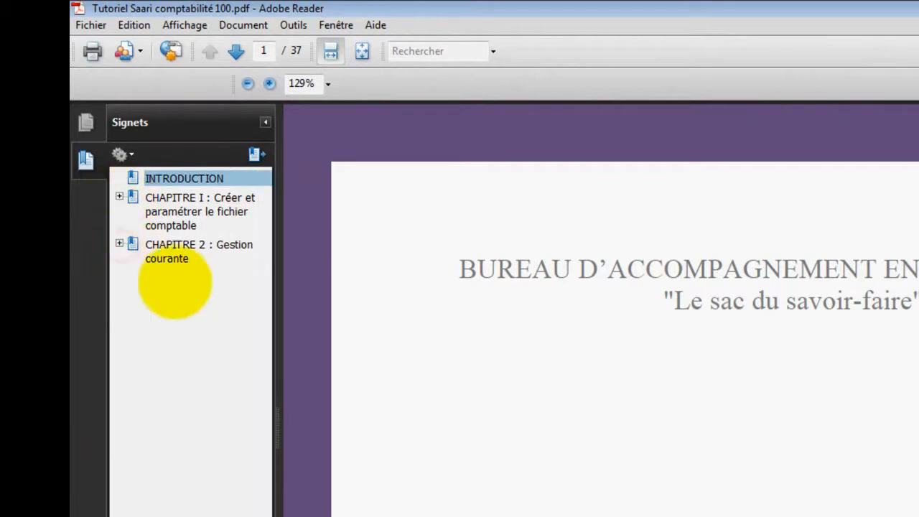